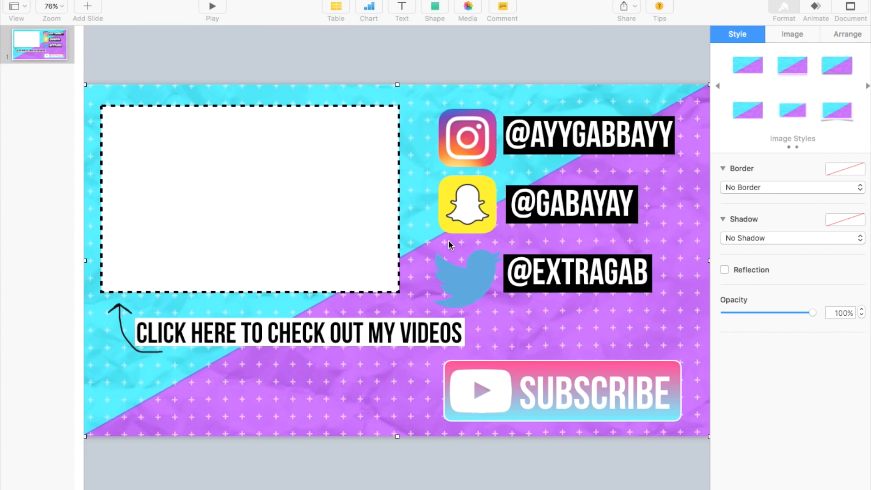
mouse_move(453, 80)
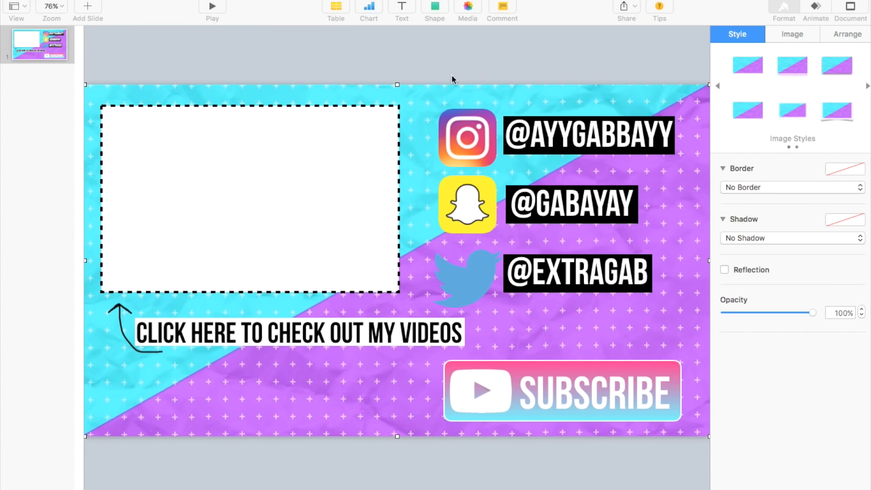
Clear stray selections, select the grouped Subscribe button and show its Build In settings
click(464, 152)
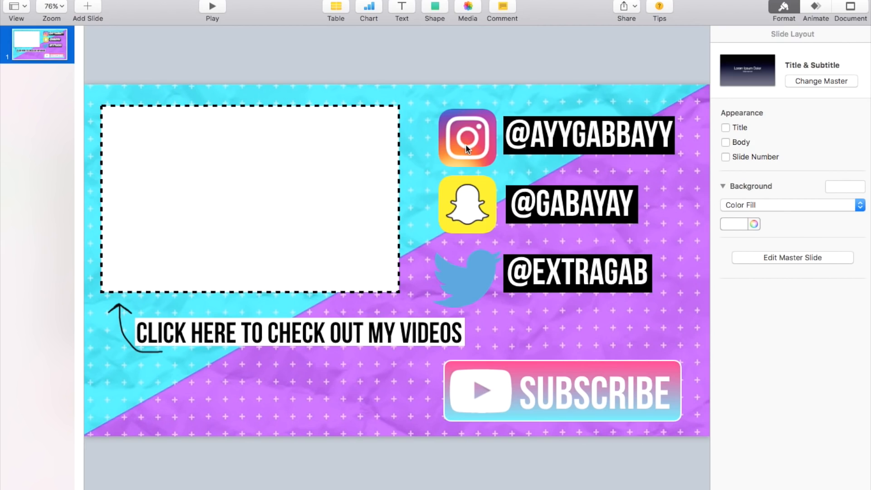
mouse_move(488, 89)
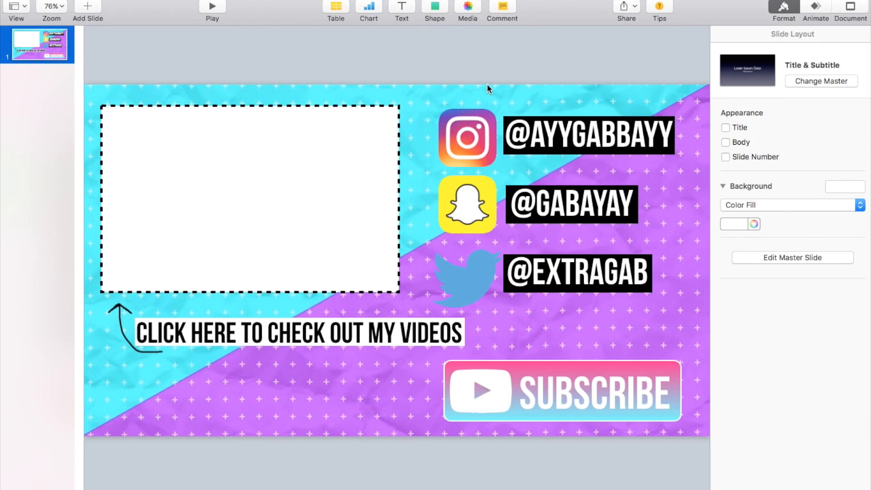
mouse_move(541, 131)
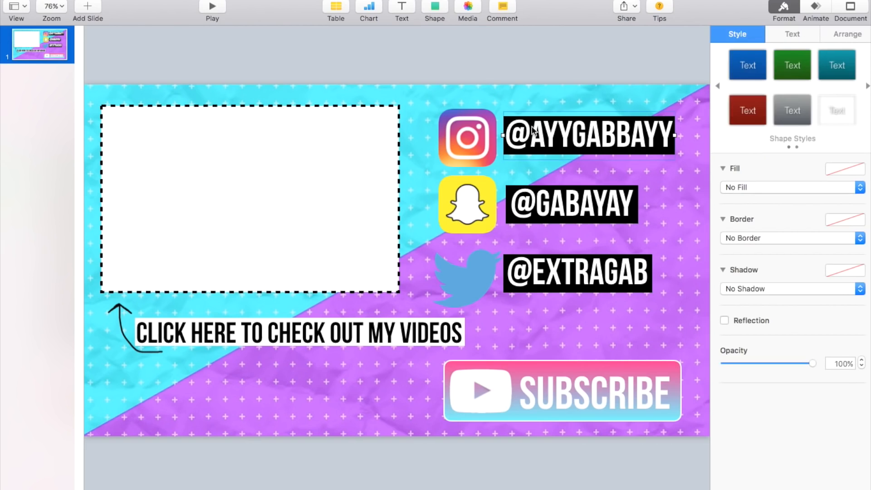
mouse_move(508, 129)
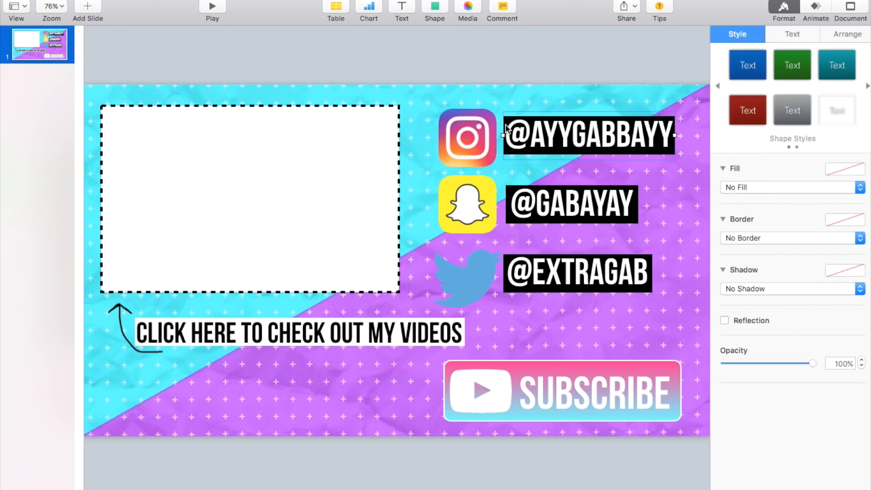
click(586, 136)
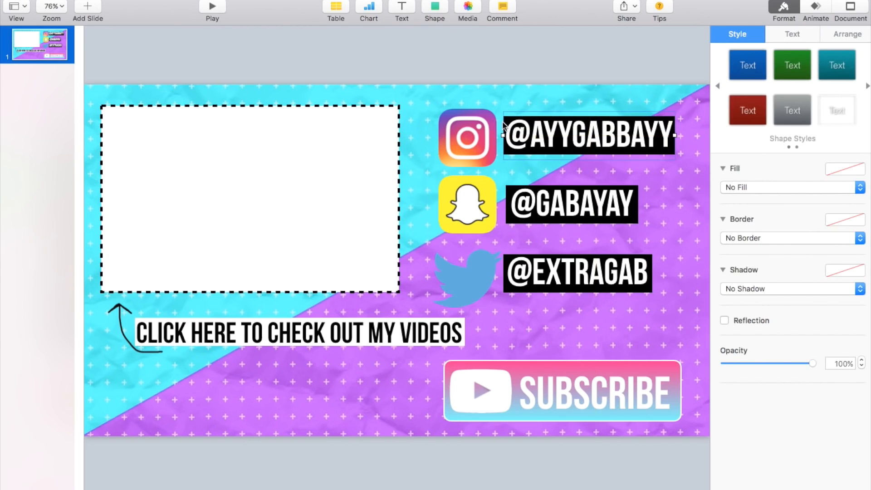
click(589, 136)
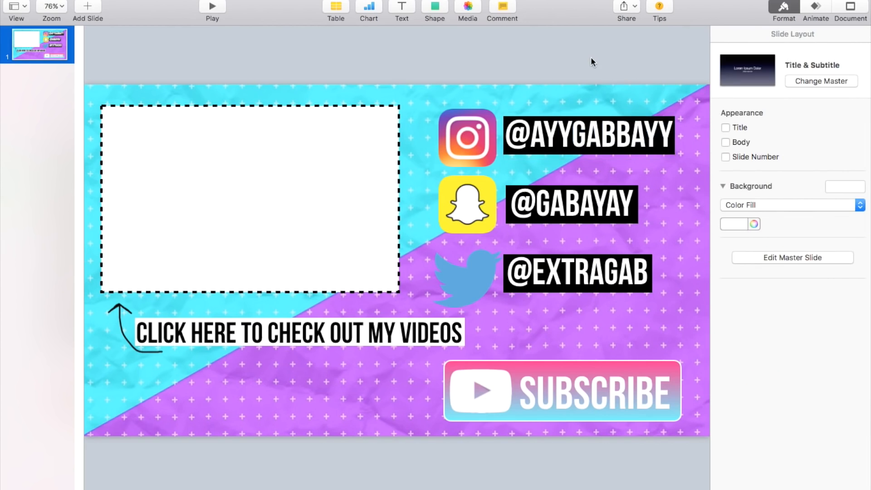
mouse_move(616, 443)
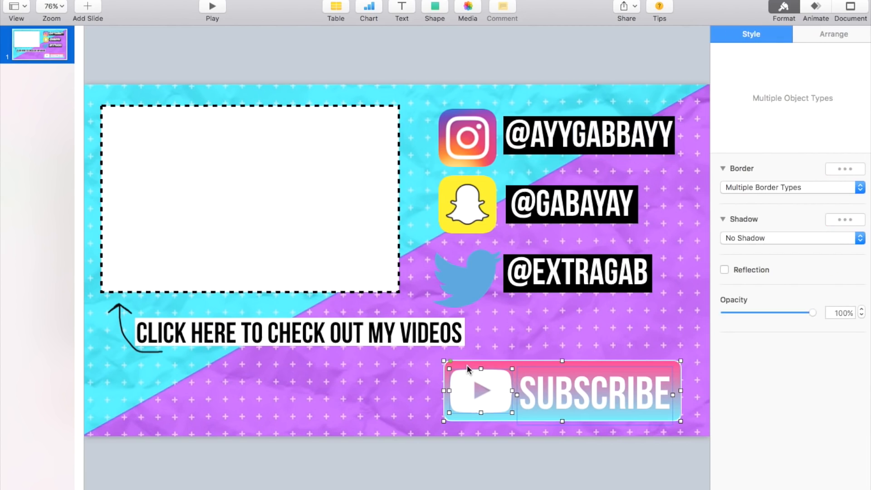
click(833, 33)
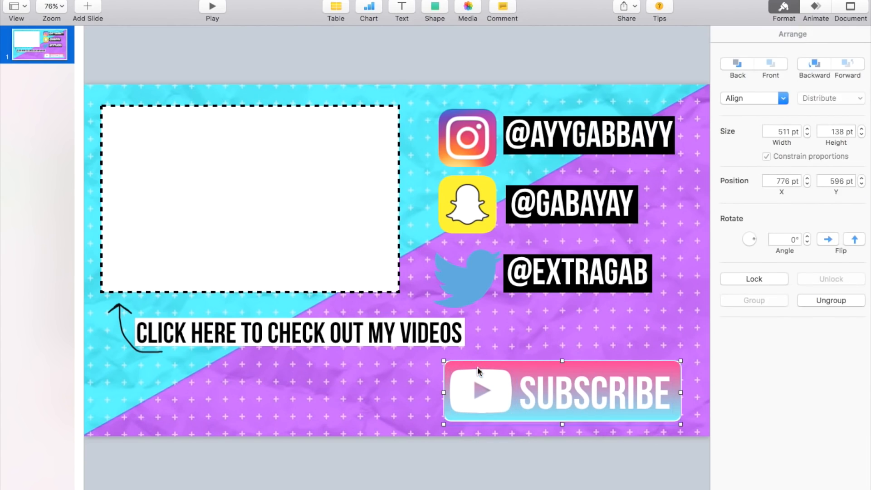
mouse_move(739, 15)
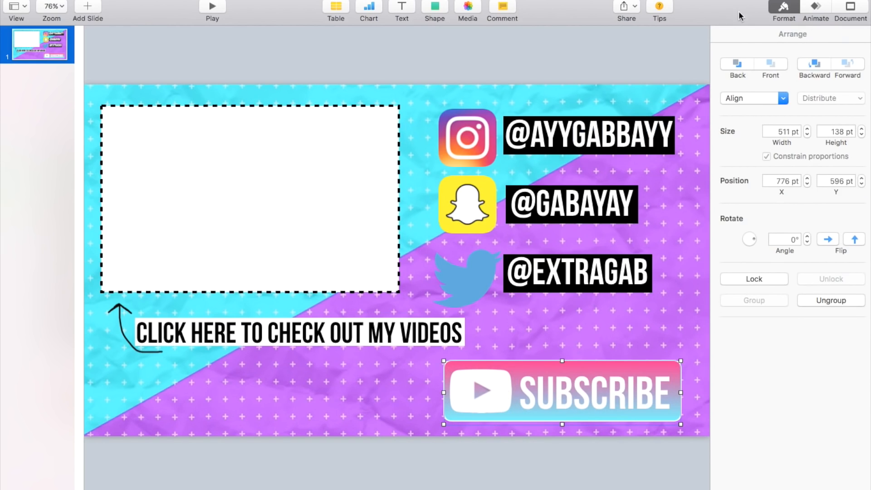
click(815, 11)
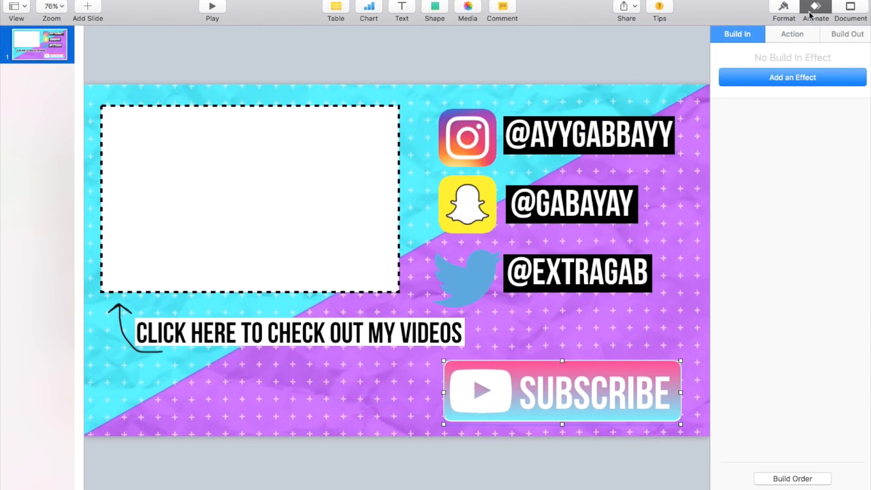
Apply a 1.00 s Flip entrance, Left to Right, to the Subscribe button and preview it
click(792, 77)
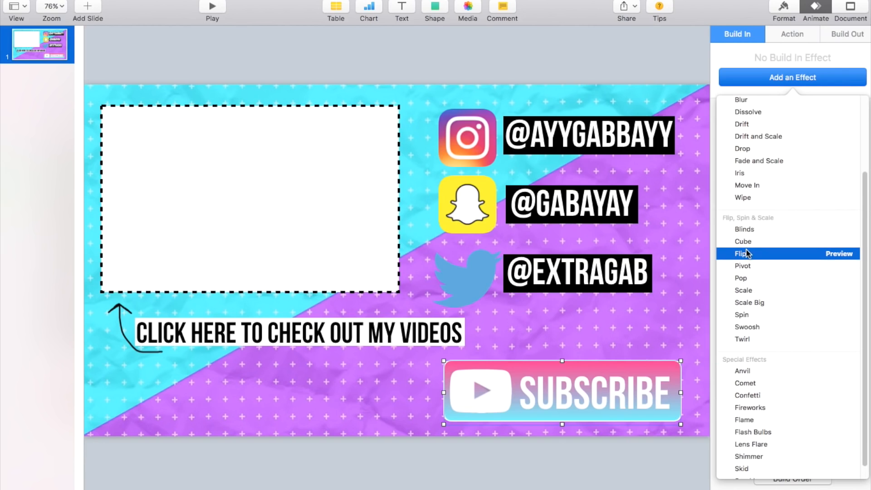
click(743, 253)
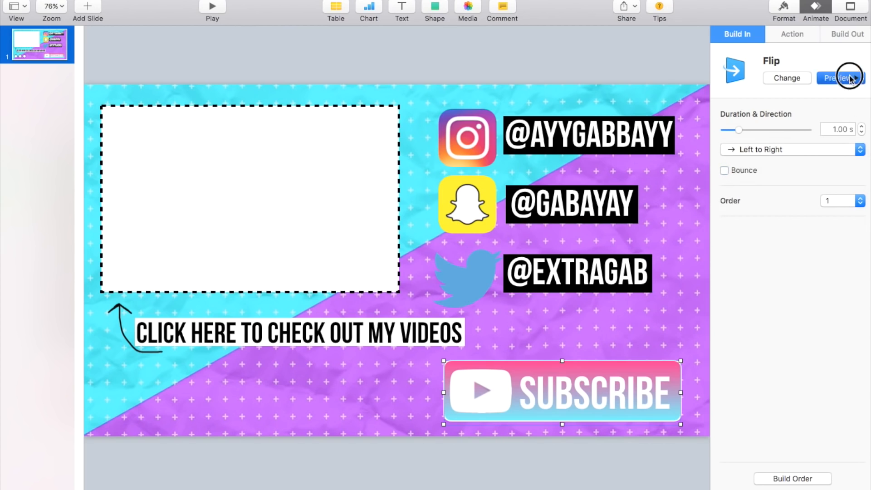
click(841, 78)
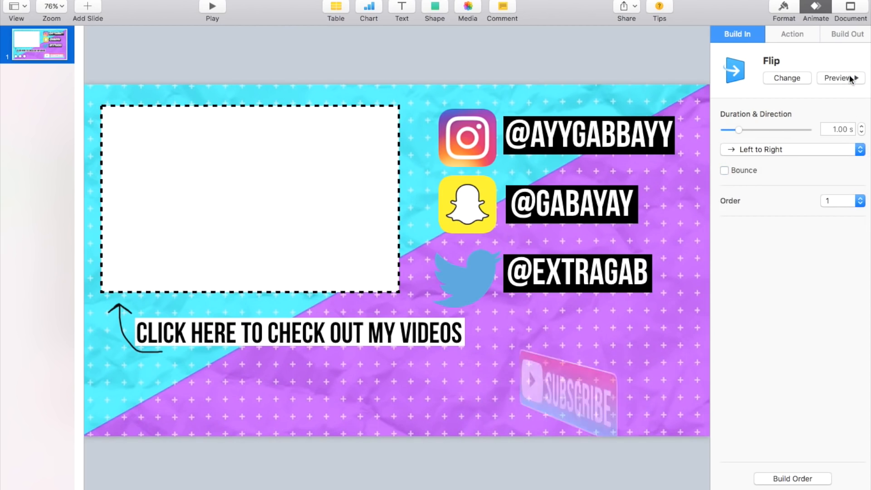
click(560, 392)
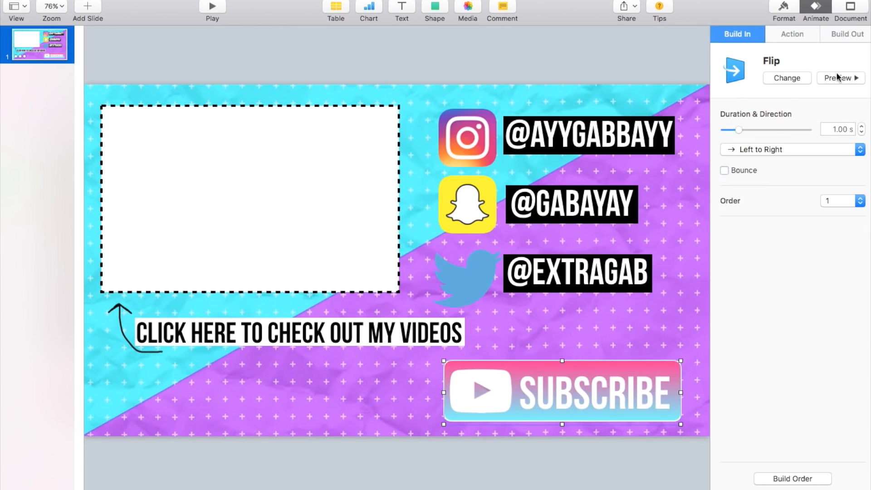
Try Bounce, Jiggle, Pop, Pulse and Blink action effects on the Subscribe button
click(792, 33)
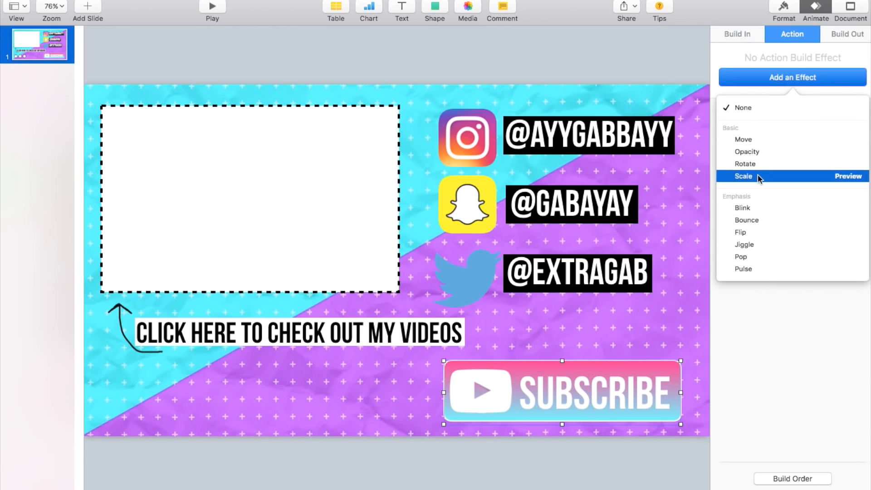
click(747, 220)
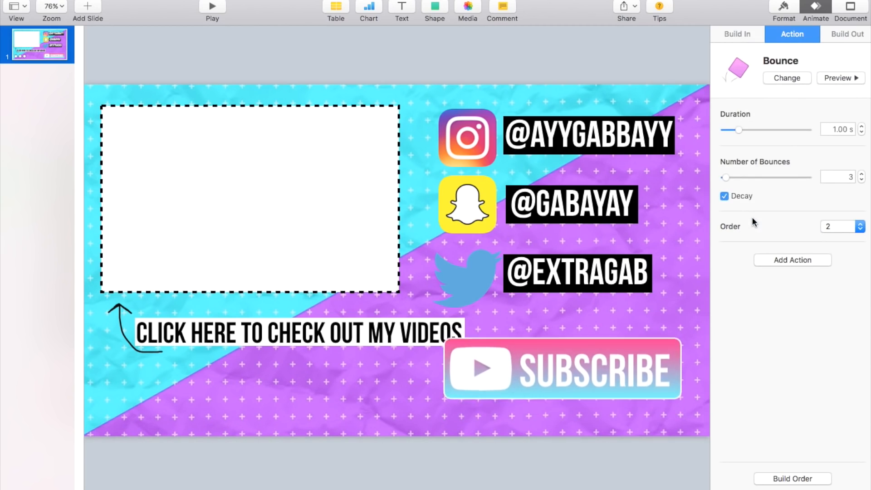
click(787, 78)
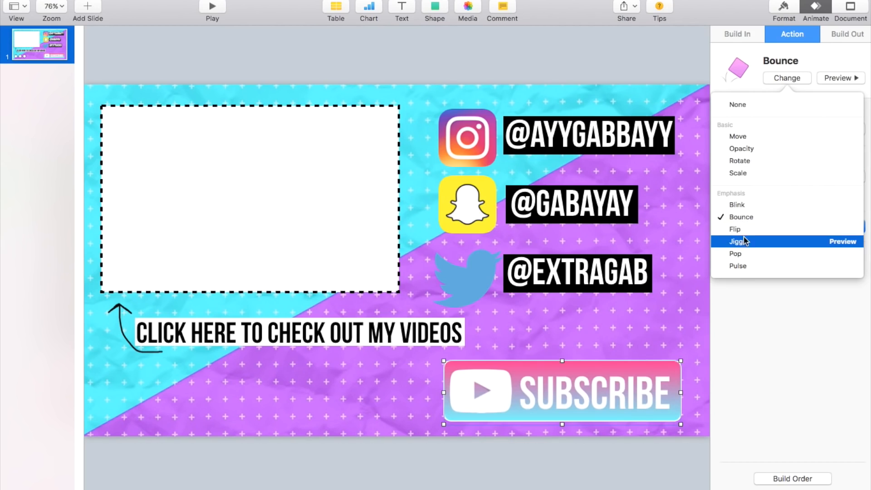
click(739, 241)
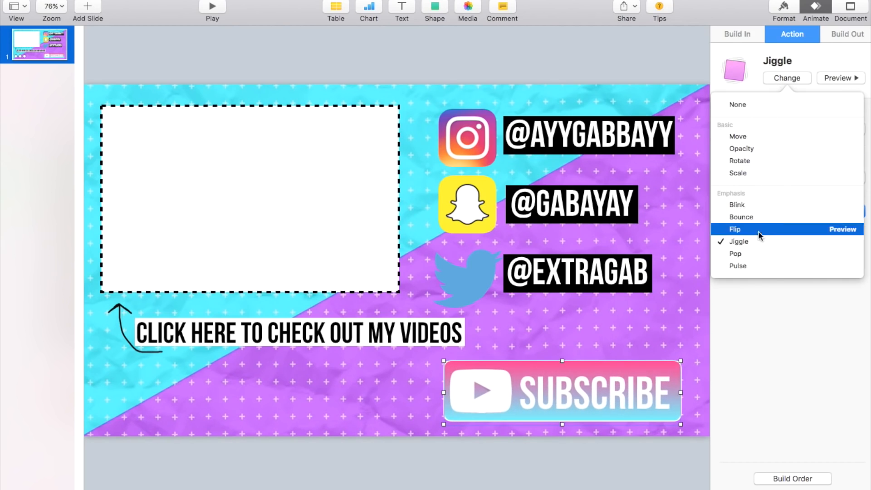
click(736, 253)
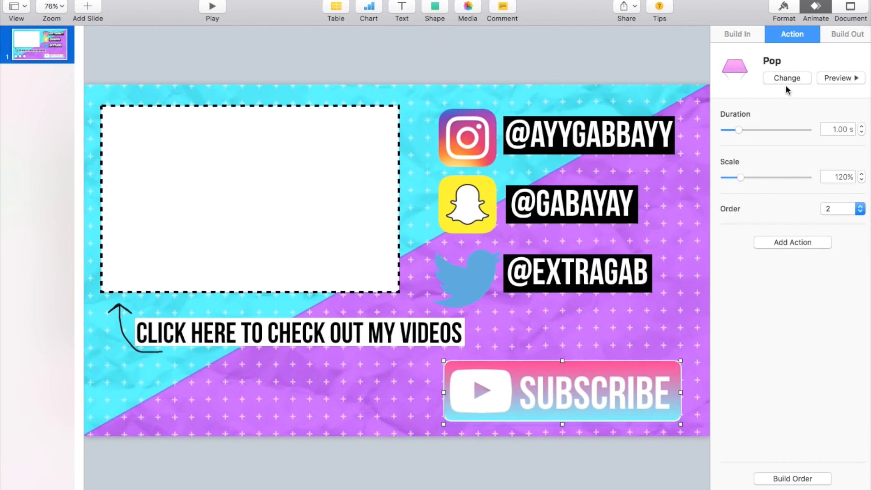
mouse_move(740, 134)
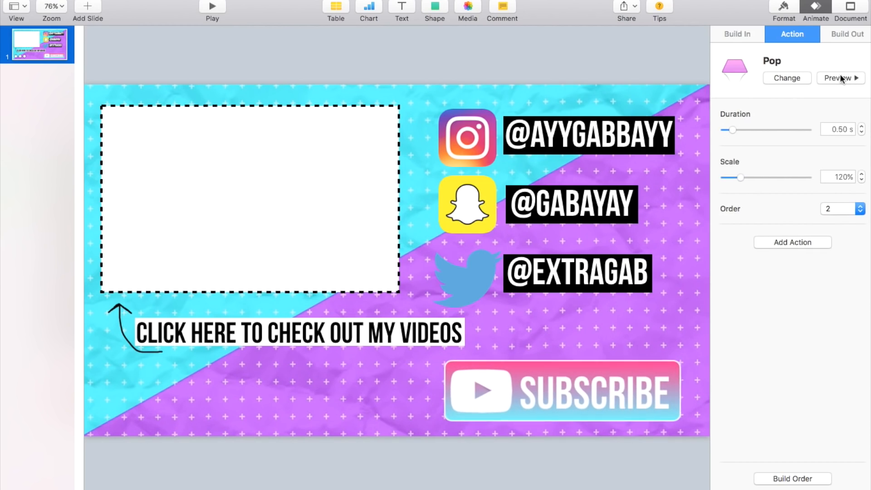
click(786, 78)
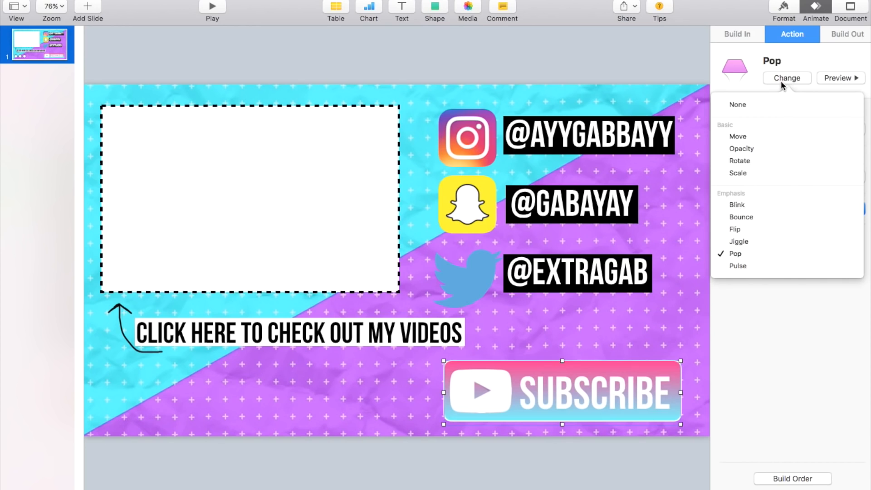
click(737, 266)
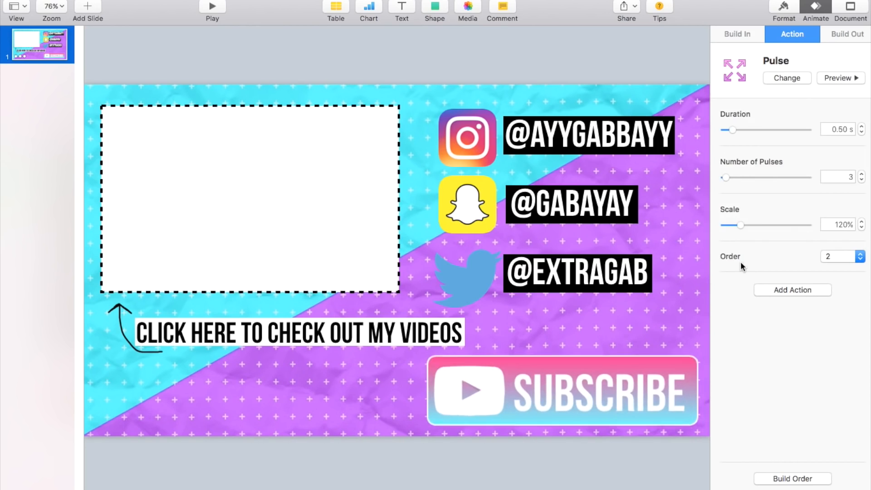
click(786, 78)
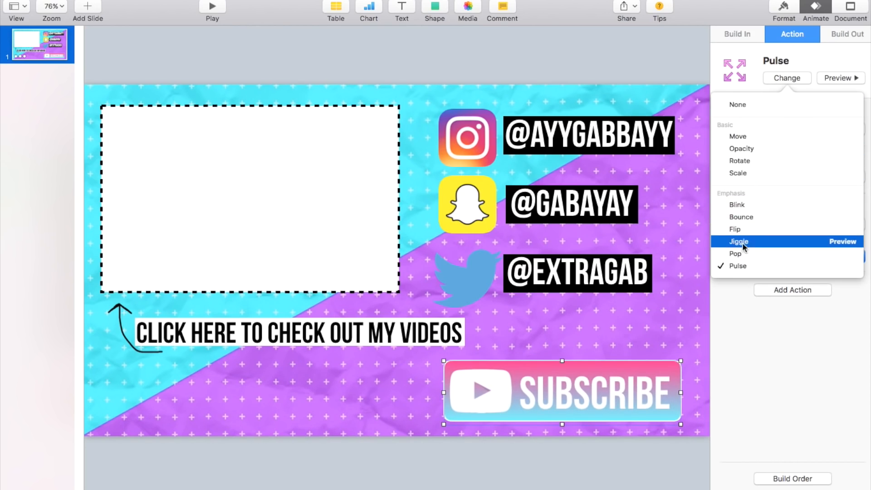
click(736, 253)
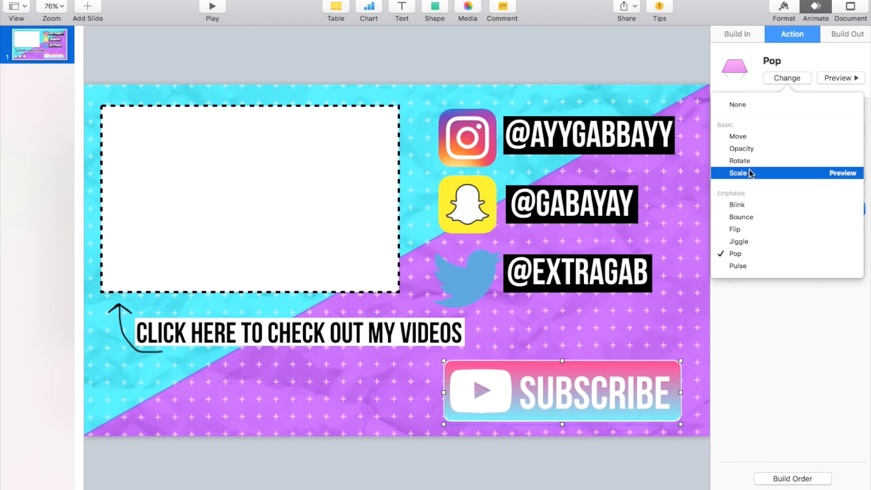
mouse_move(747, 217)
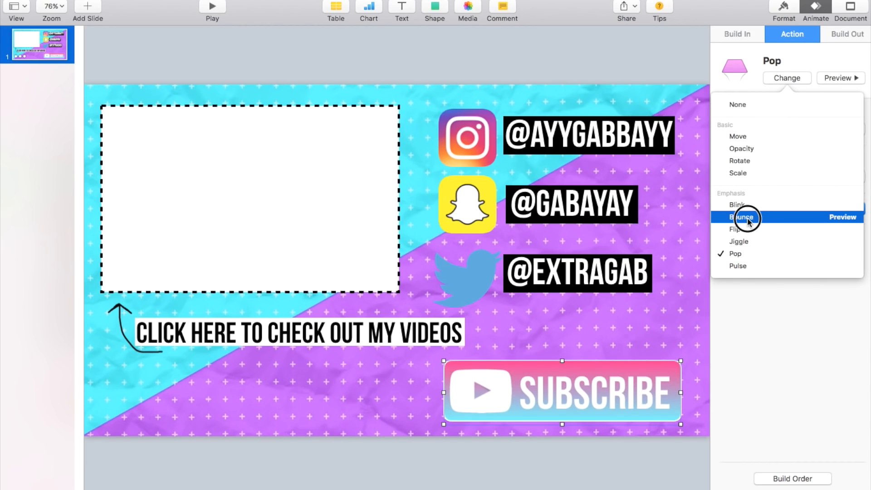
click(736, 205)
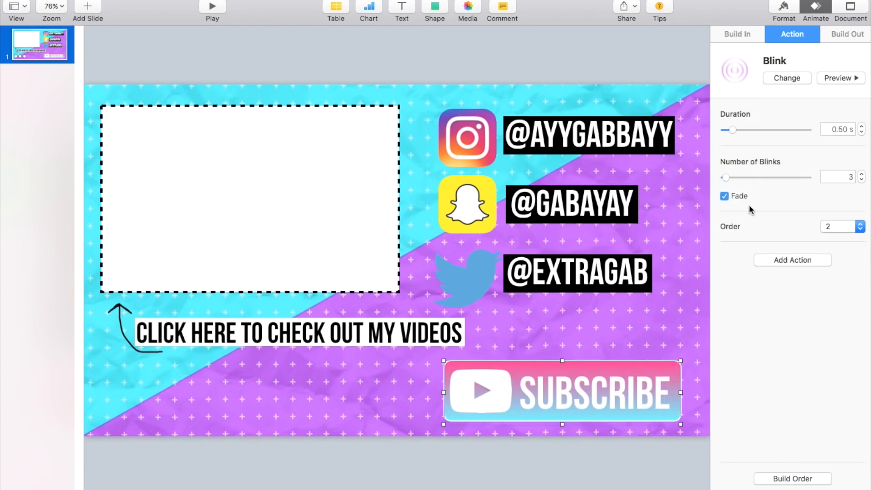
Settle on a Jiggle action at Small intensity, 1.00 s, and preview it on the button
click(786, 78)
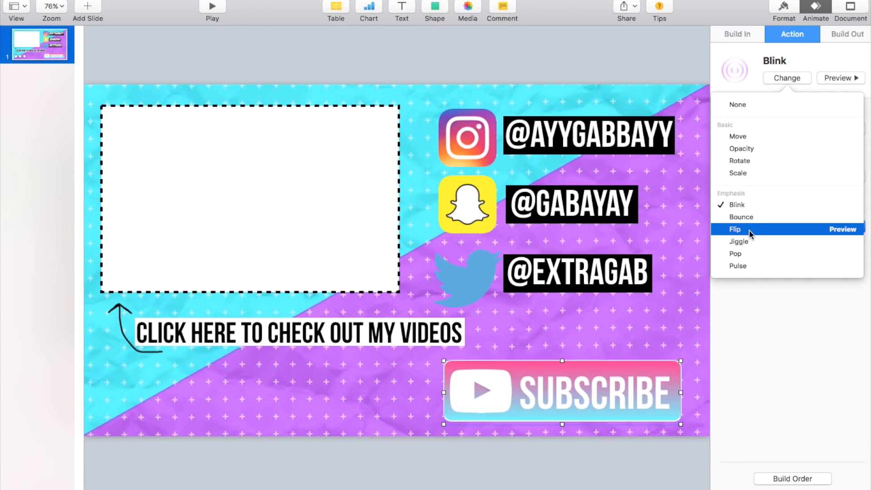
click(739, 242)
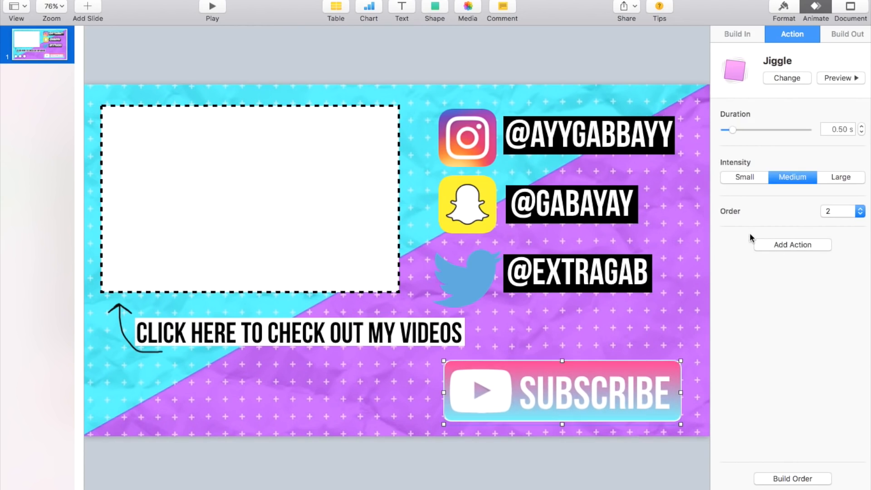
click(744, 177)
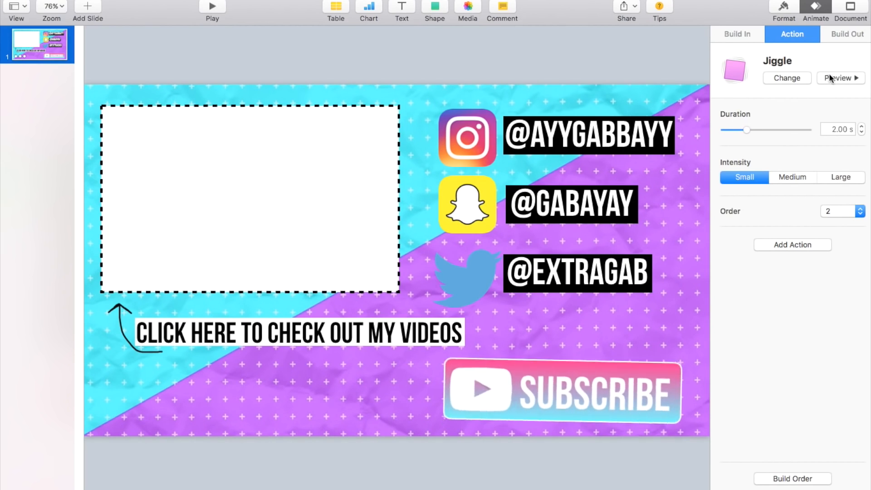
click(561, 389)
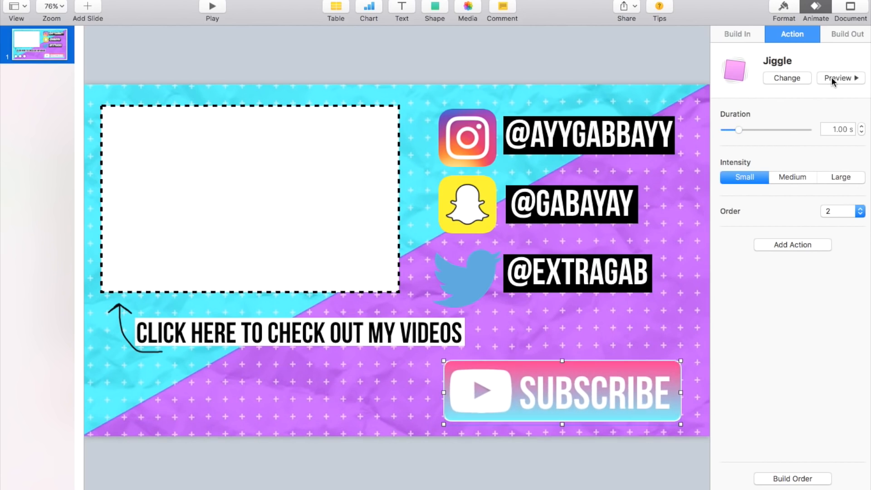
mouse_move(305, 374)
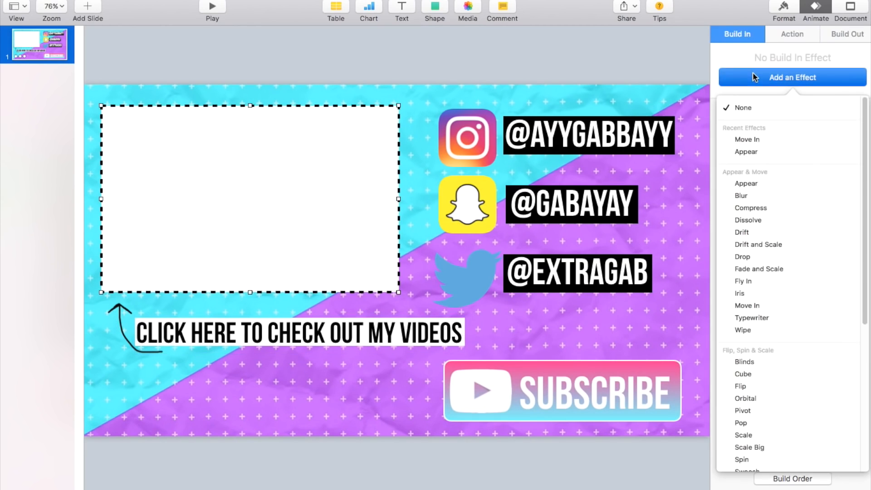
mouse_move(747, 140)
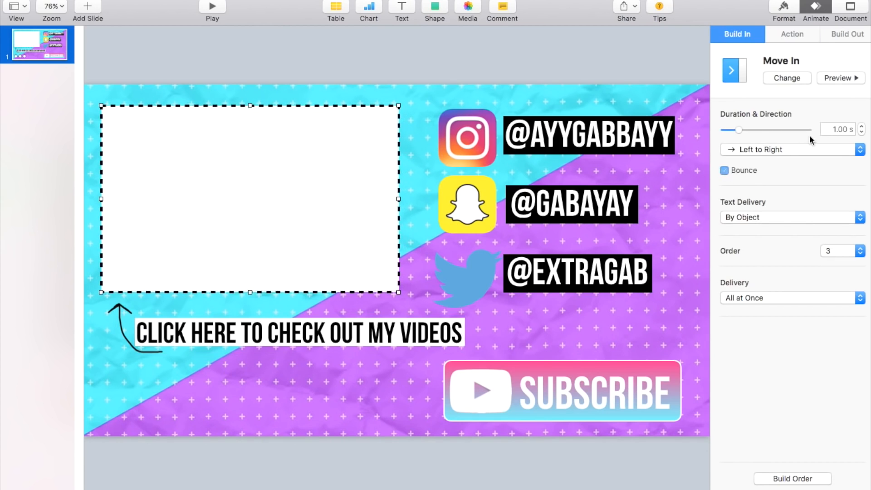
Turn off Bounce on the placeholder rectangle's left-to-right Move In entrance
click(725, 170)
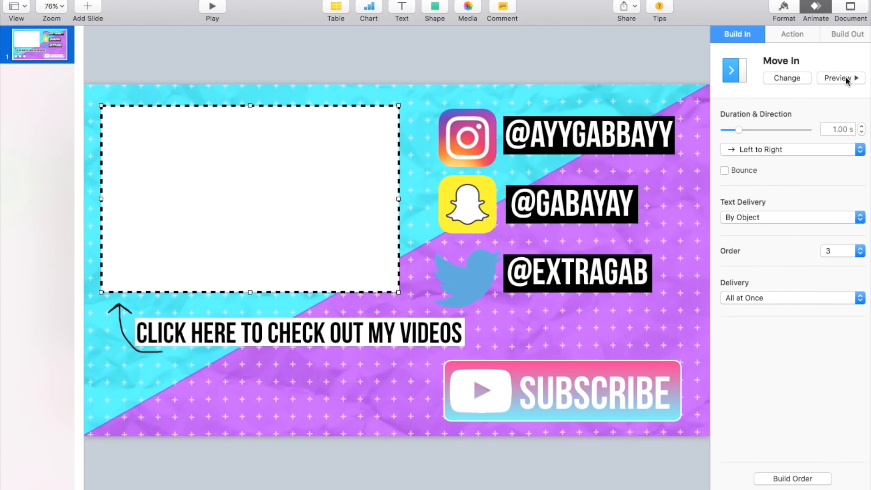
mouse_move(504, 290)
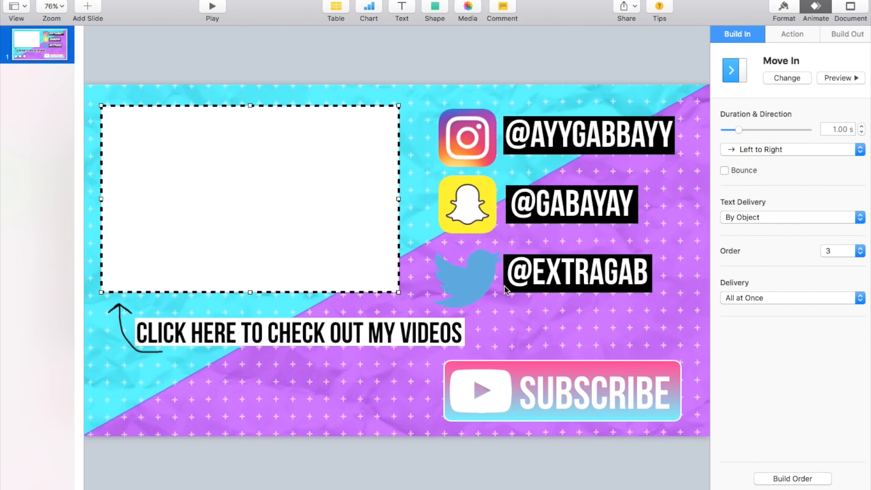
mouse_move(567, 236)
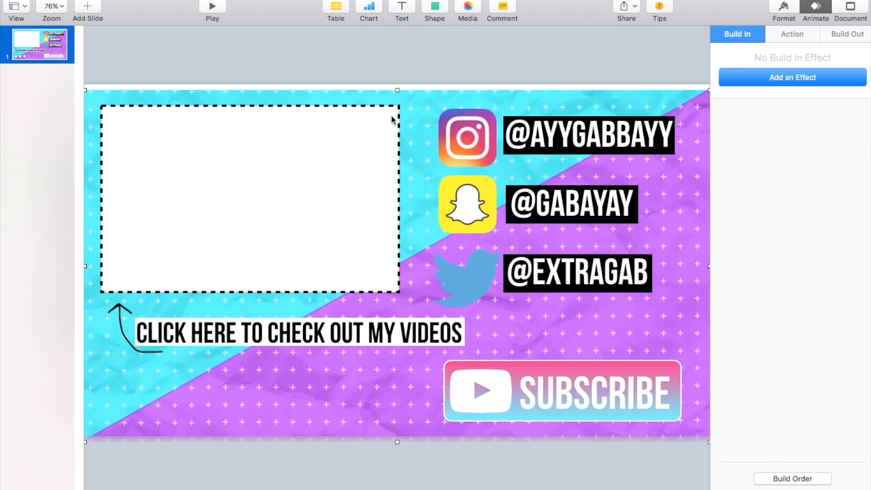
Give the CLICK HERE caption a Cube build-in, Left to Right with Bounce, and preview it
click(434, 75)
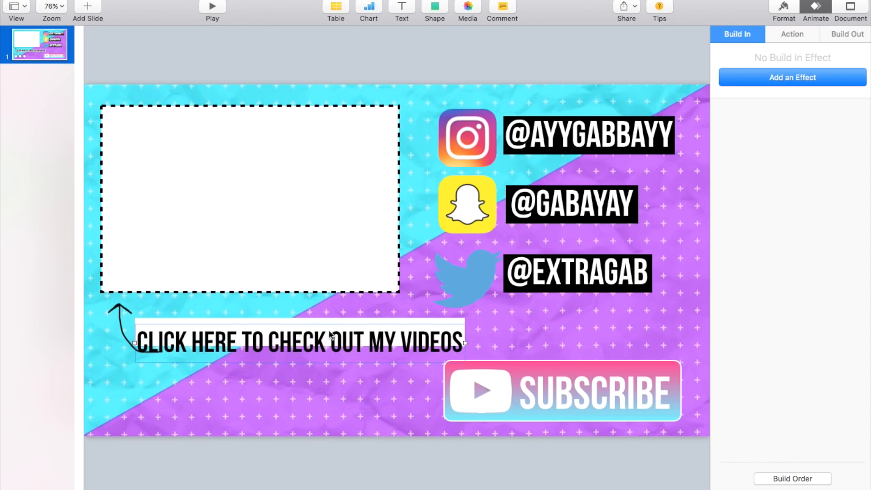
click(300, 342)
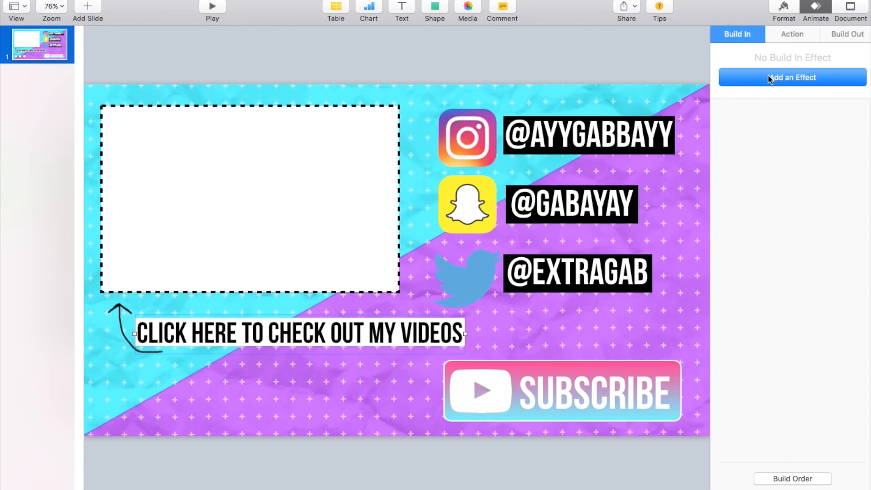
mouse_move(816, 27)
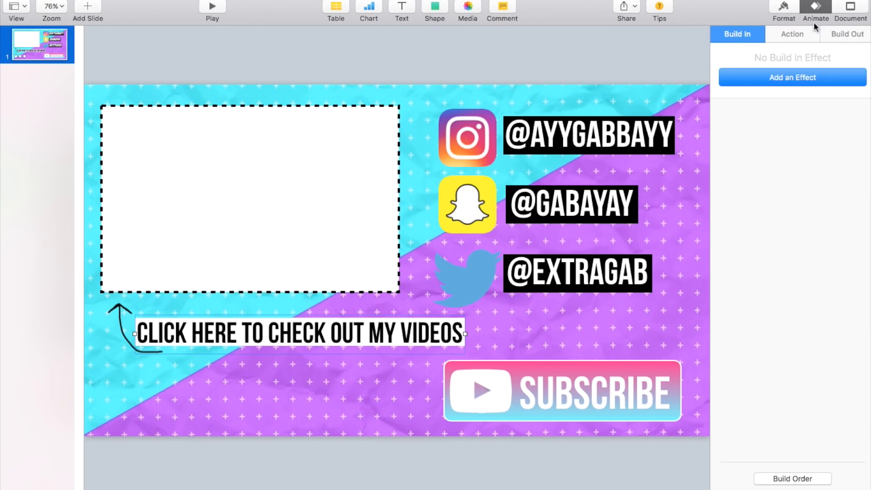
click(792, 77)
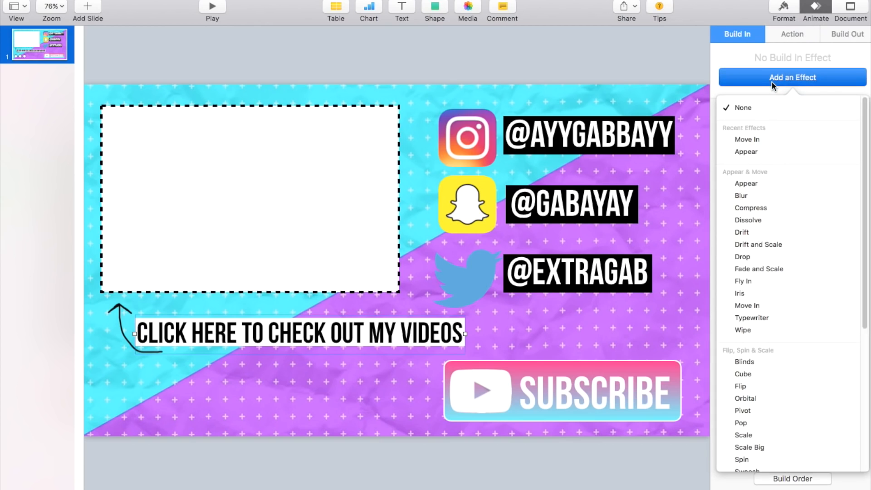
mouse_move(747, 305)
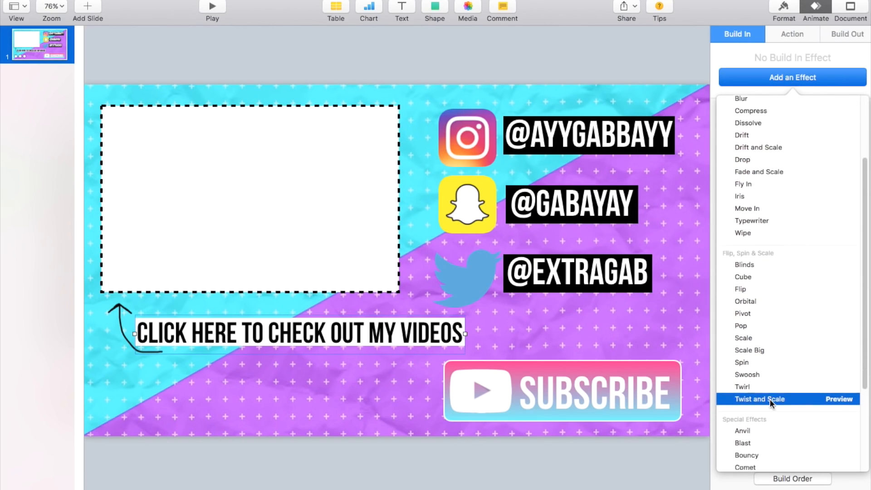
scroll(down, 3)
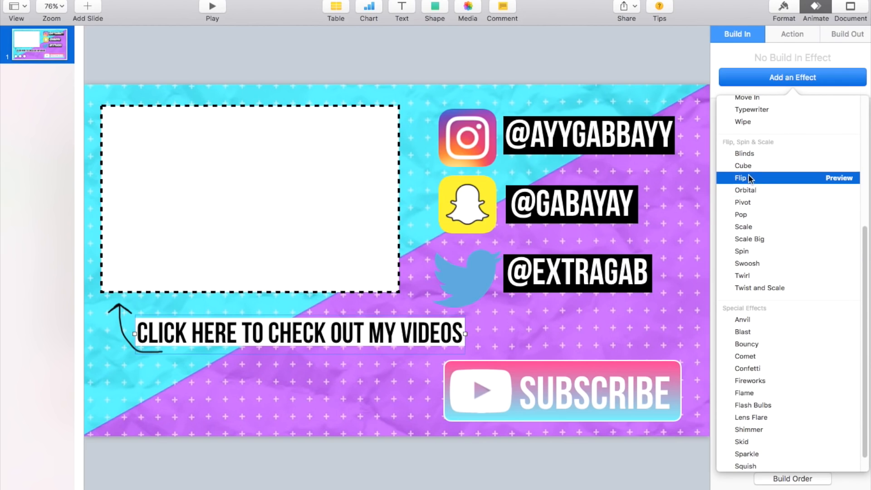
click(744, 165)
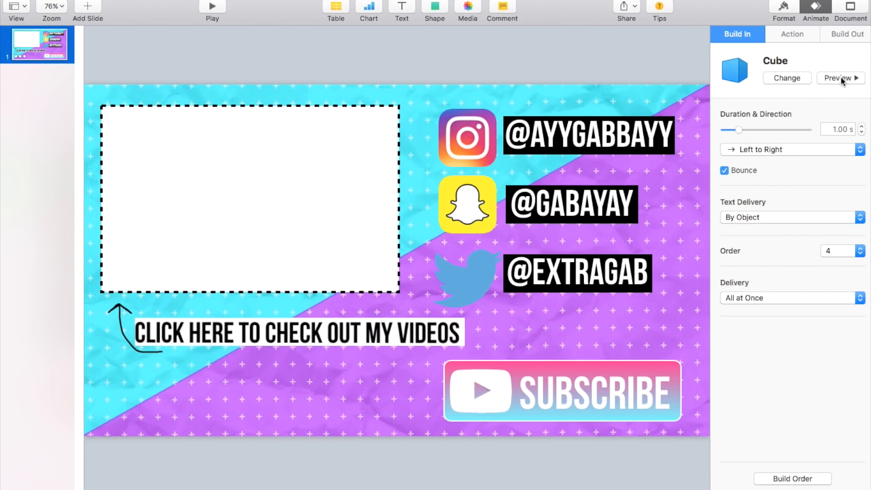
click(840, 78)
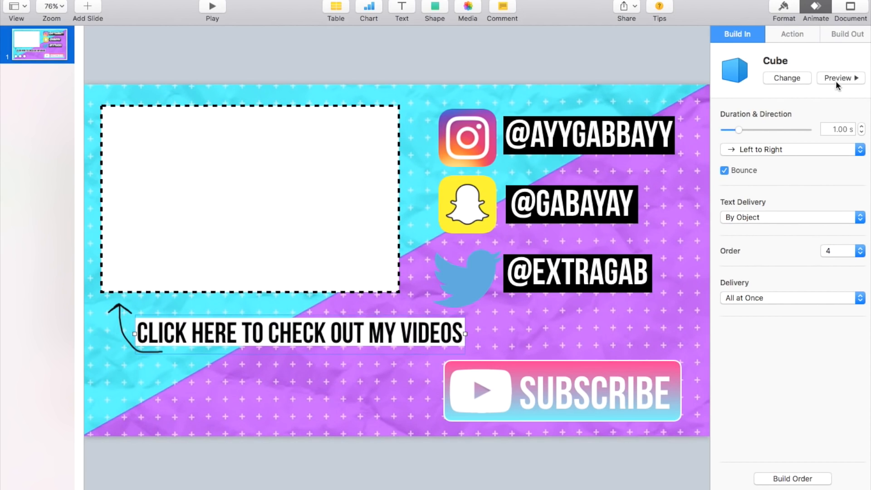
click(792, 34)
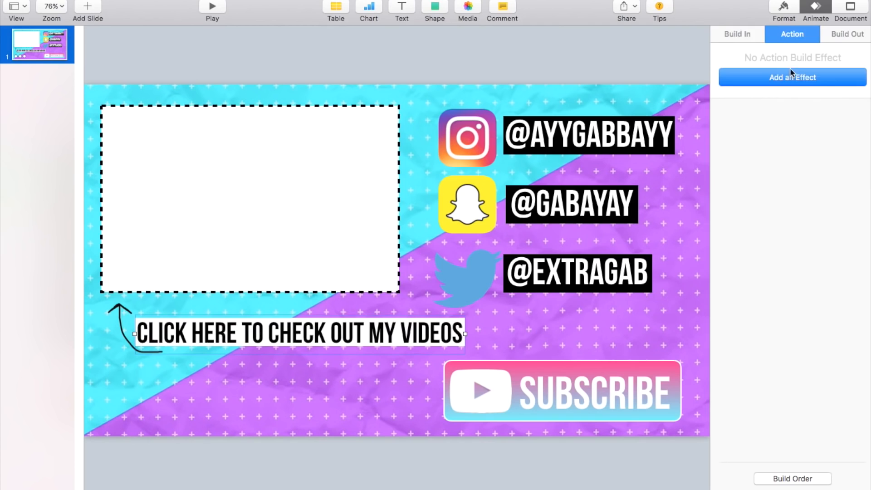
Add a Pop action to the caption, change it to Blink with 2 blinks over 0.90 s, and preview
click(791, 78)
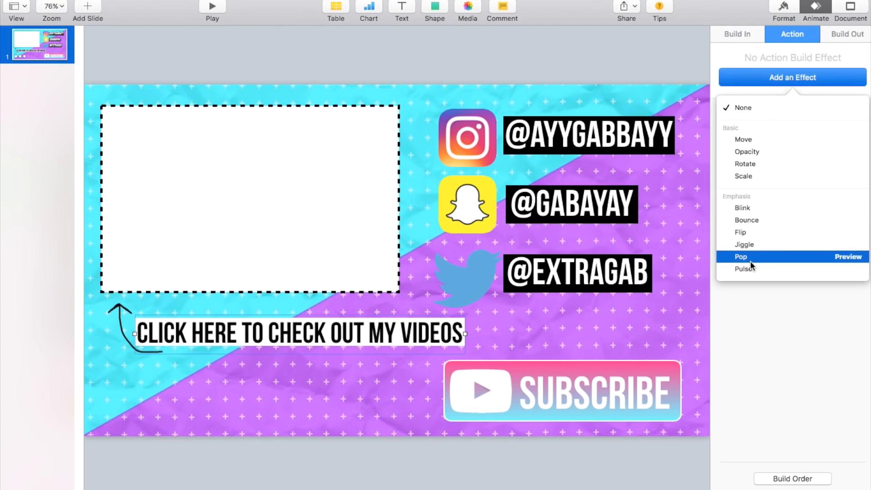
click(741, 257)
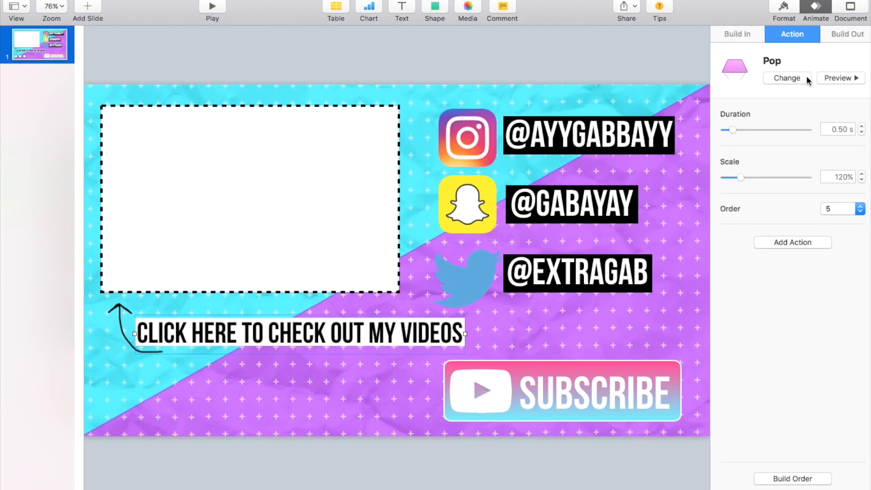
click(787, 78)
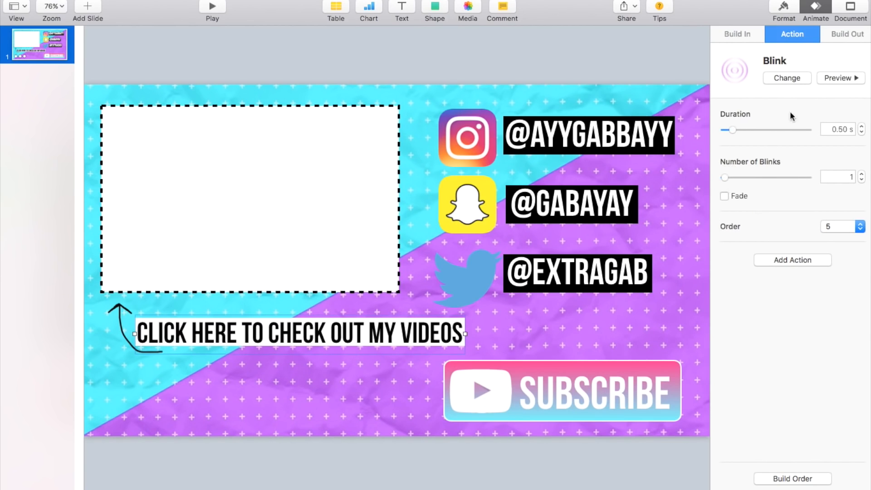
mouse_move(757, 124)
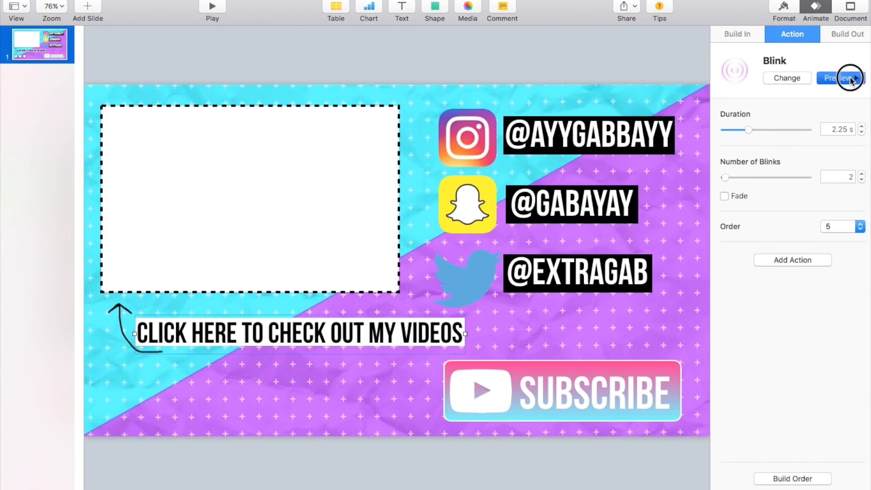
click(839, 78)
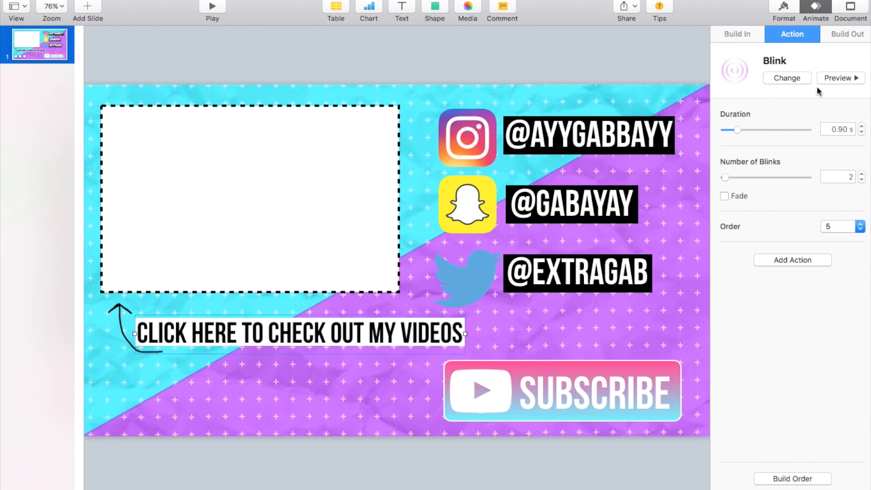
mouse_move(808, 426)
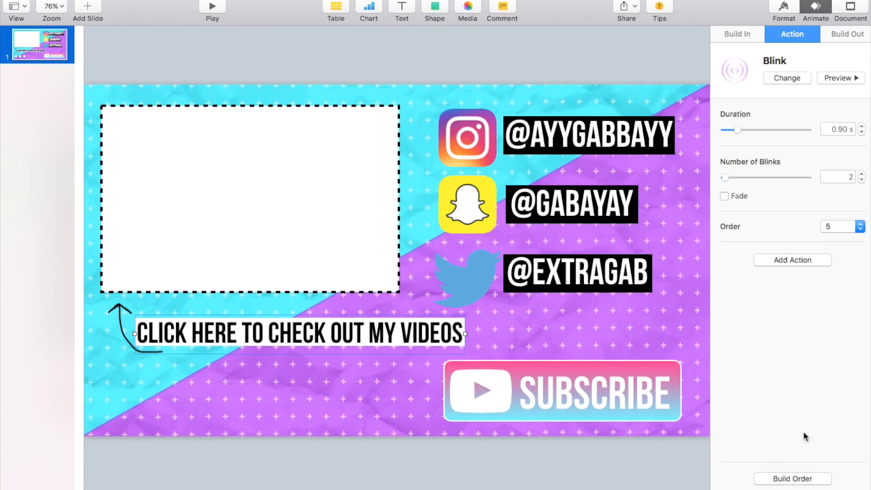
click(792, 479)
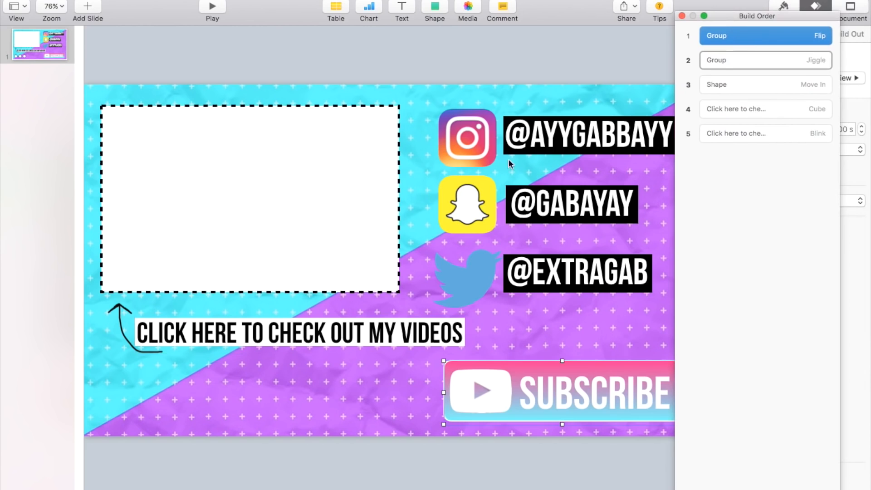
mouse_move(751, 84)
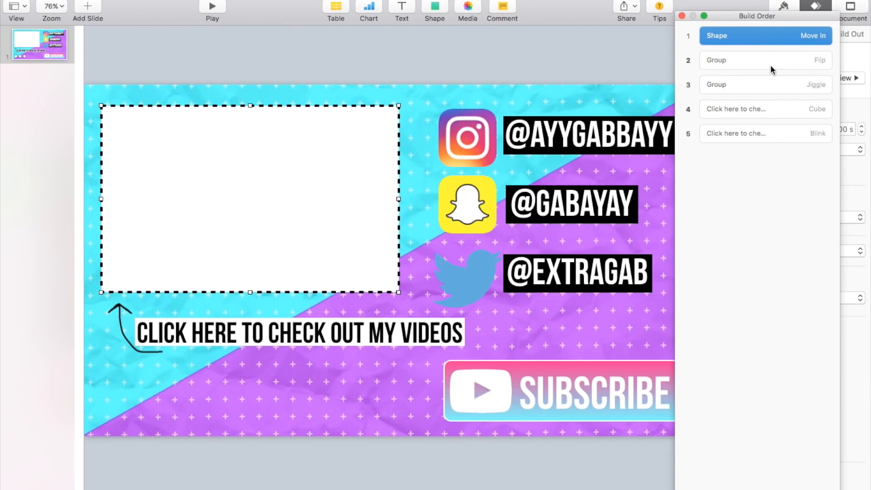
Start the caption's Cube with build 1 and its Blink after build 4, then preview the sequence
click(766, 60)
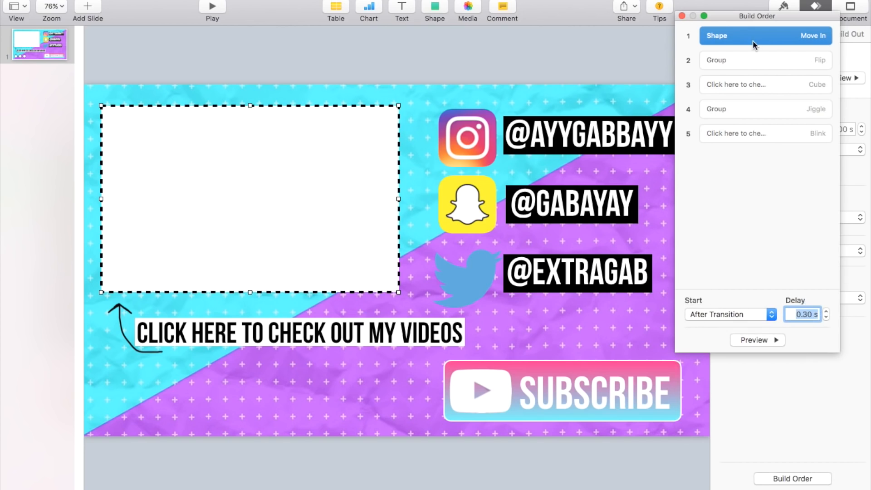
click(730, 314)
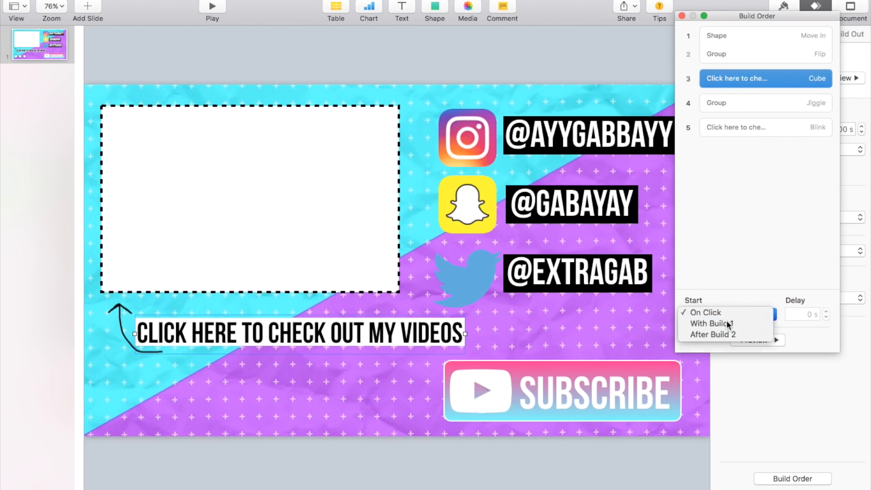
click(712, 323)
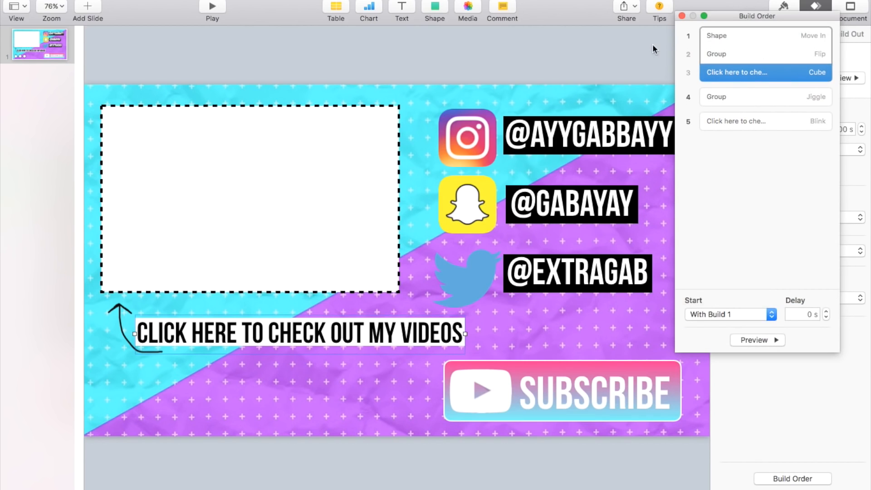
mouse_move(705, 58)
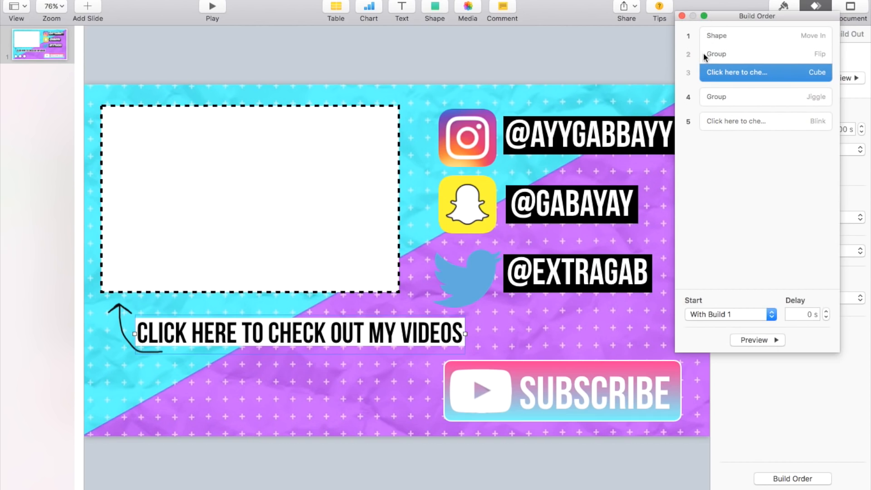
click(757, 340)
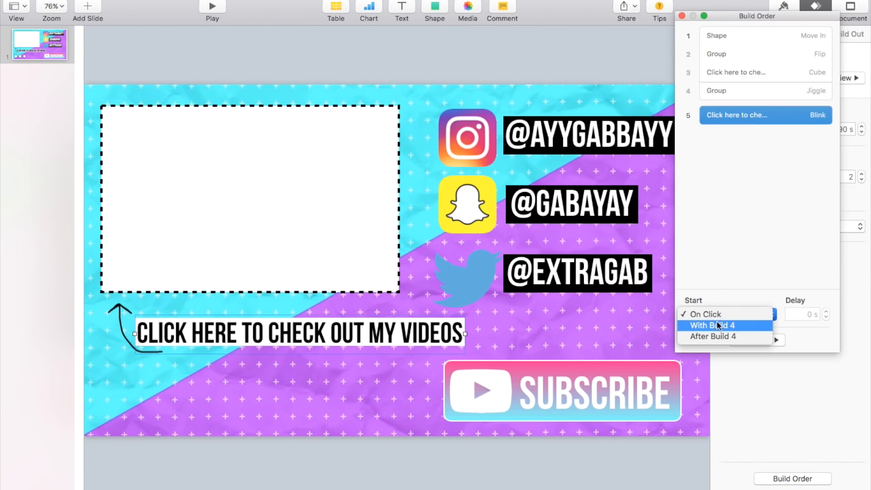
click(714, 336)
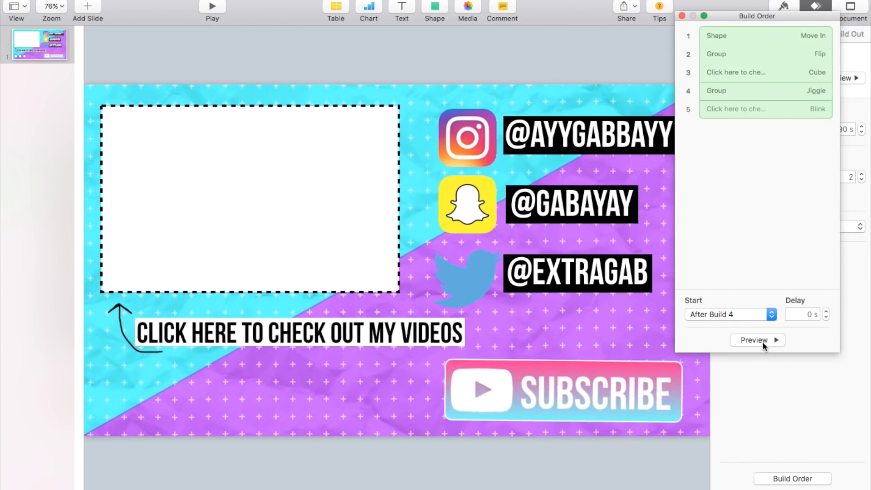
click(745, 109)
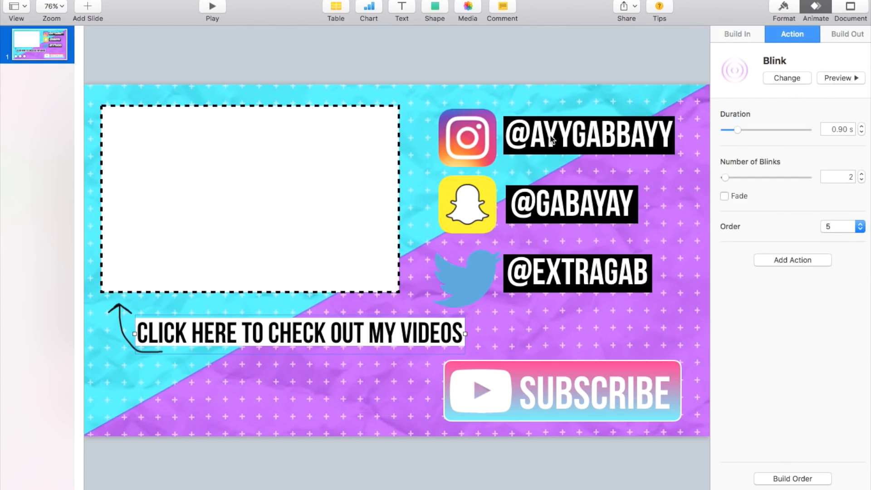
mouse_move(582, 113)
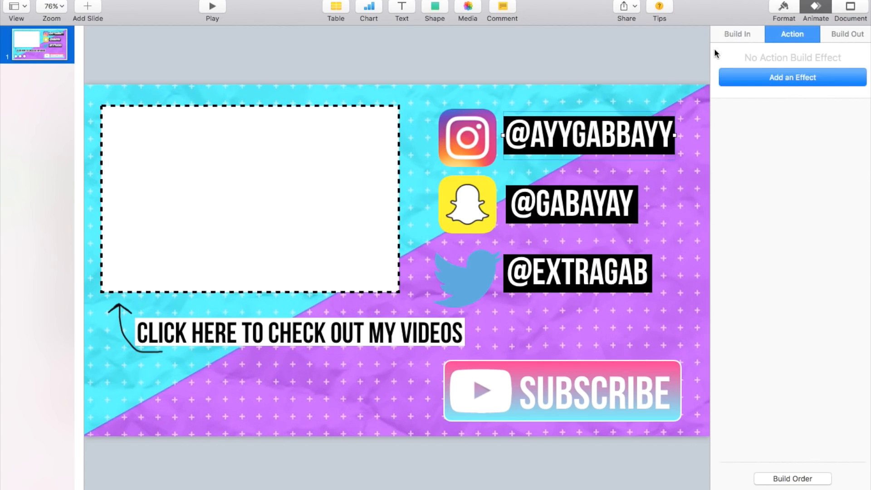
Give the Instagram, Snapchat and Twitter handles Right to Left Move In entrances without Bounce
click(737, 33)
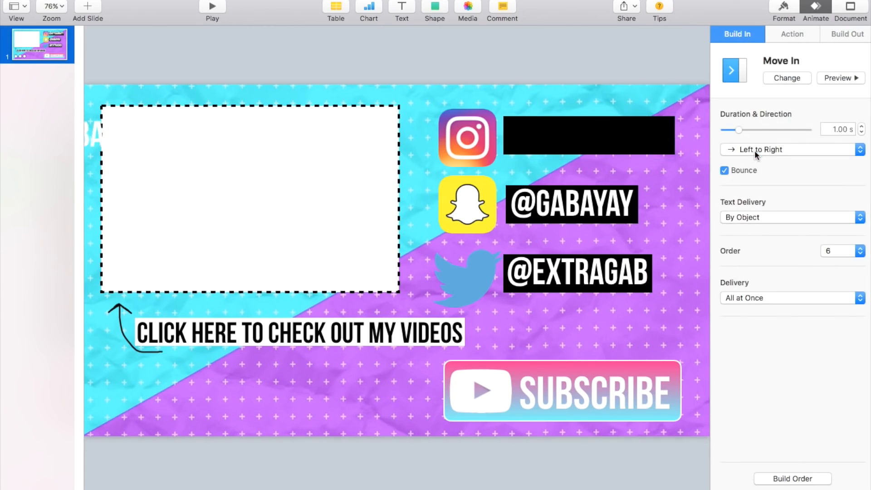
click(789, 149)
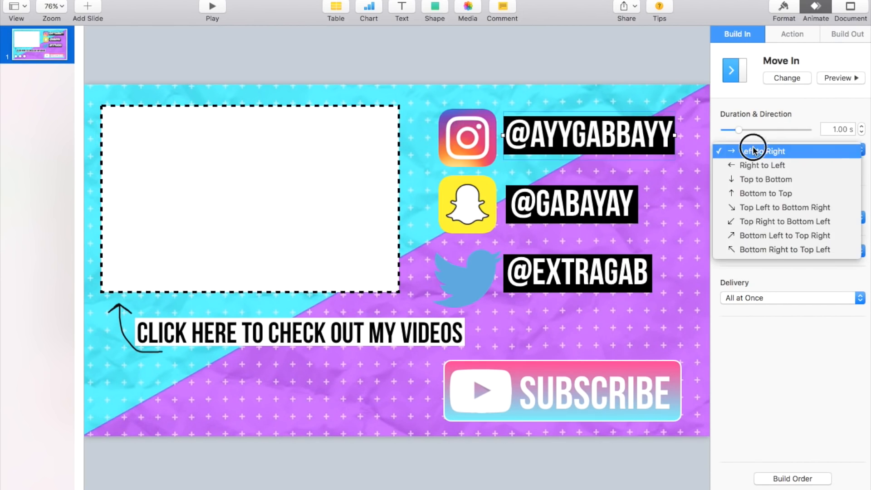
click(764, 165)
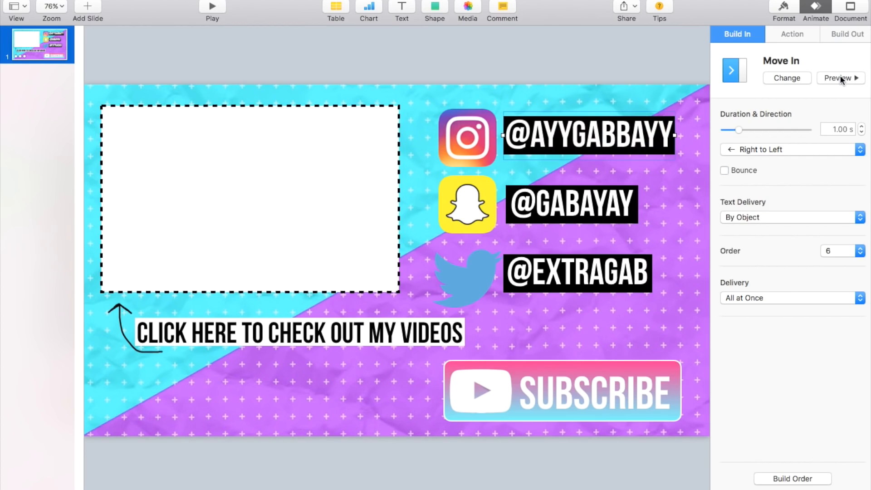
click(787, 78)
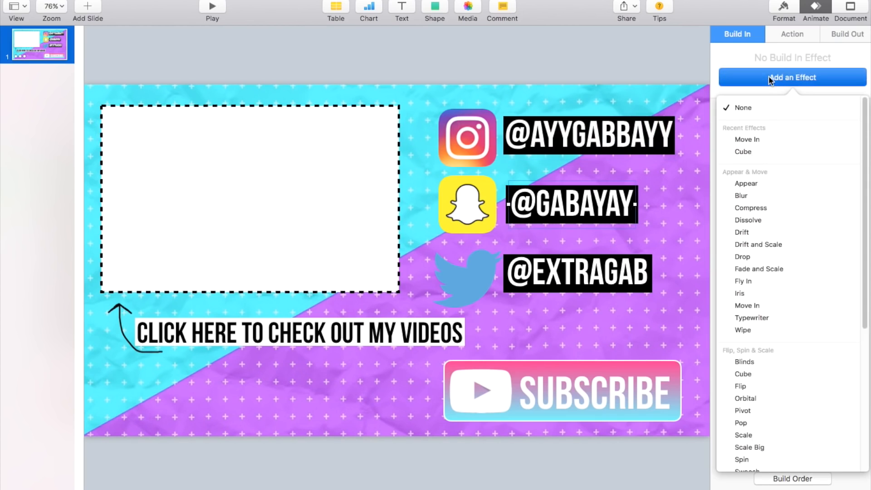
click(747, 305)
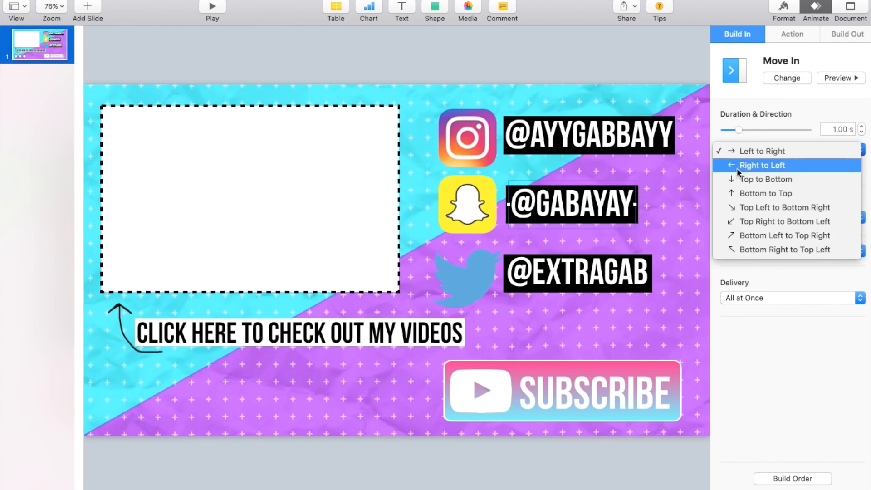
click(763, 165)
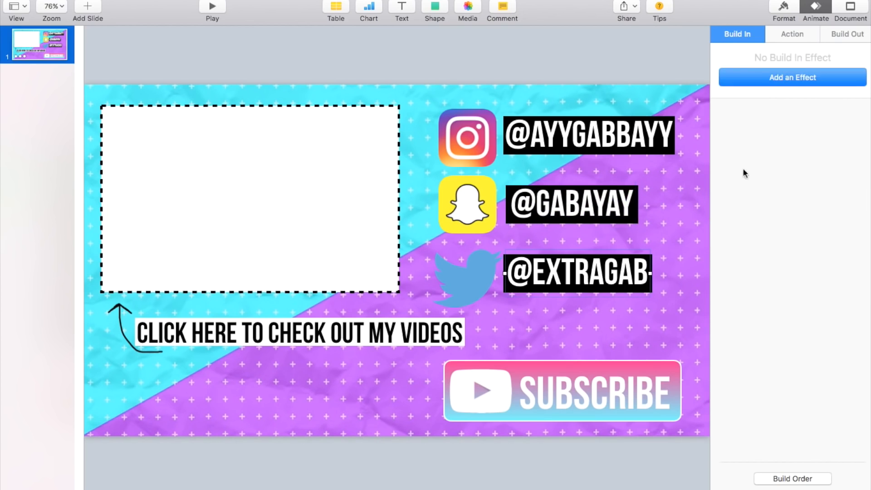
click(792, 77)
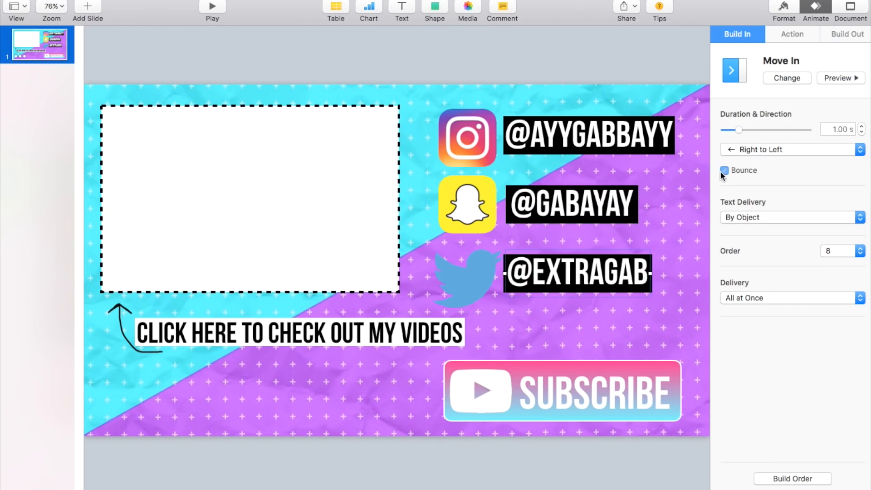
click(724, 170)
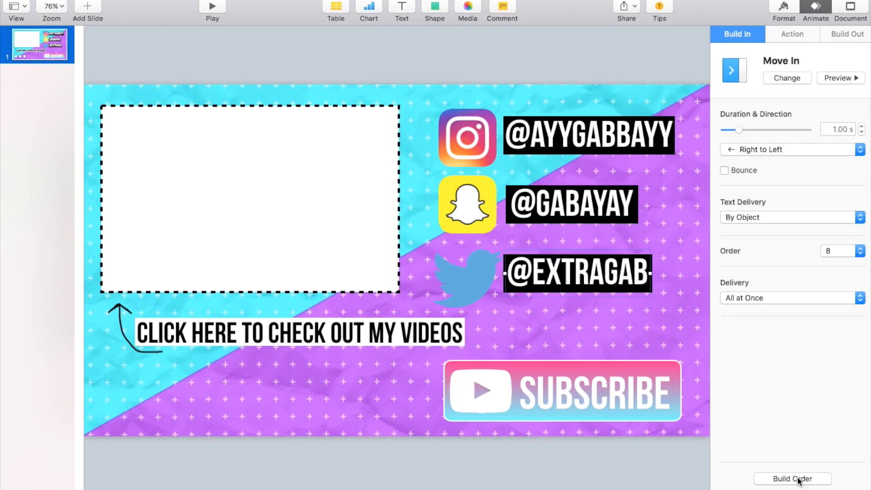
click(793, 479)
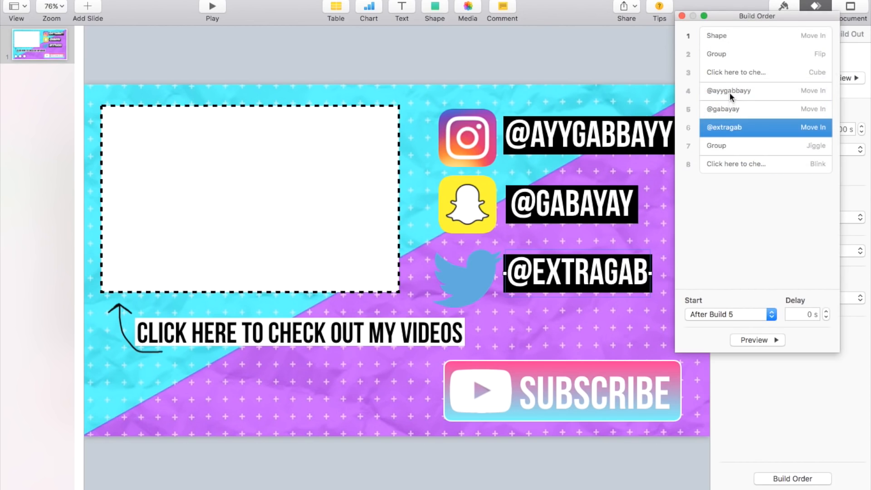
Confirm the three handle builds start after builds 3, 4 and 5, then preview the full sequence
click(728, 91)
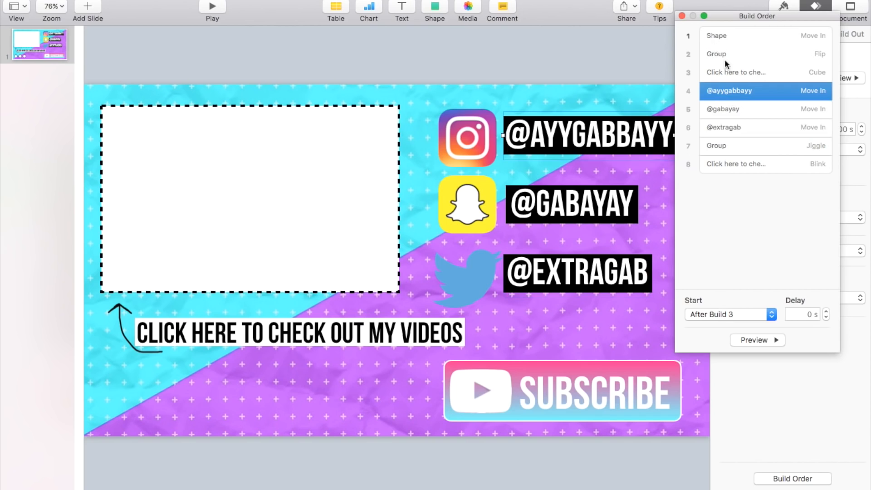
click(723, 109)
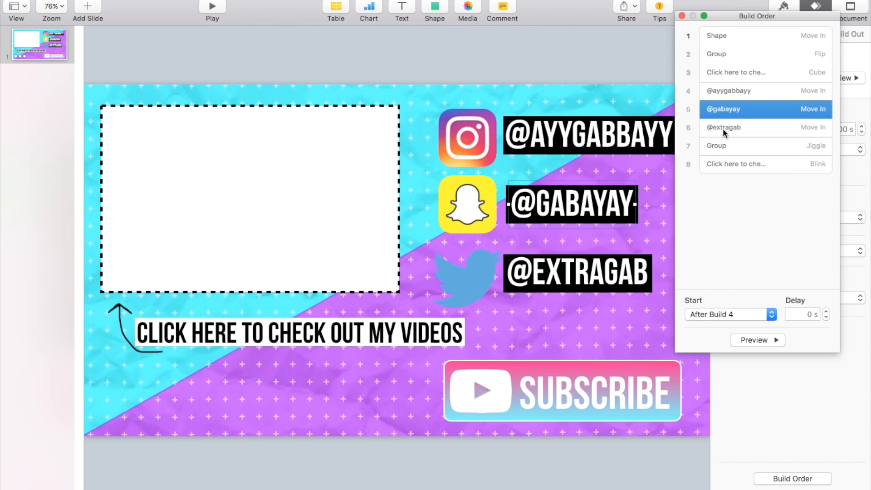
click(725, 127)
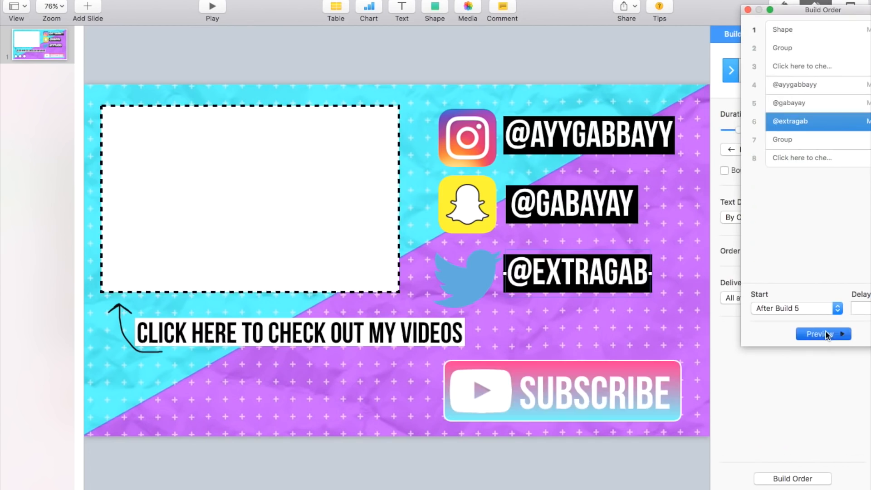
click(824, 335)
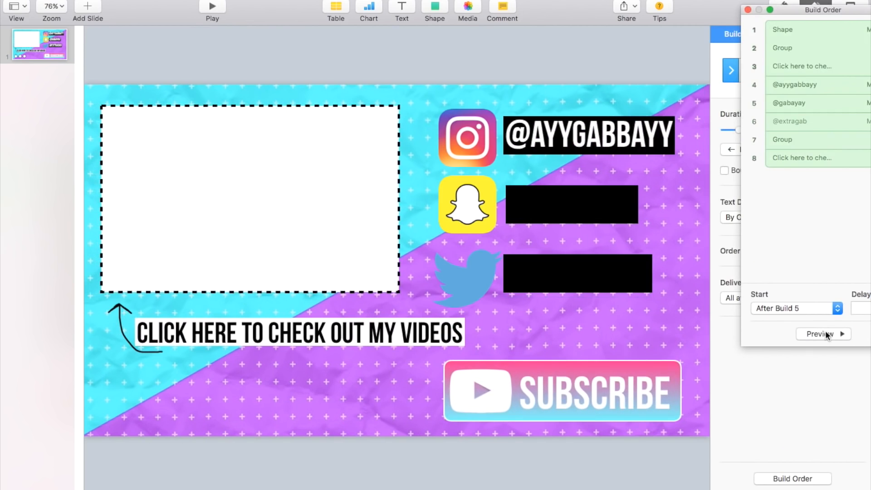
click(824, 334)
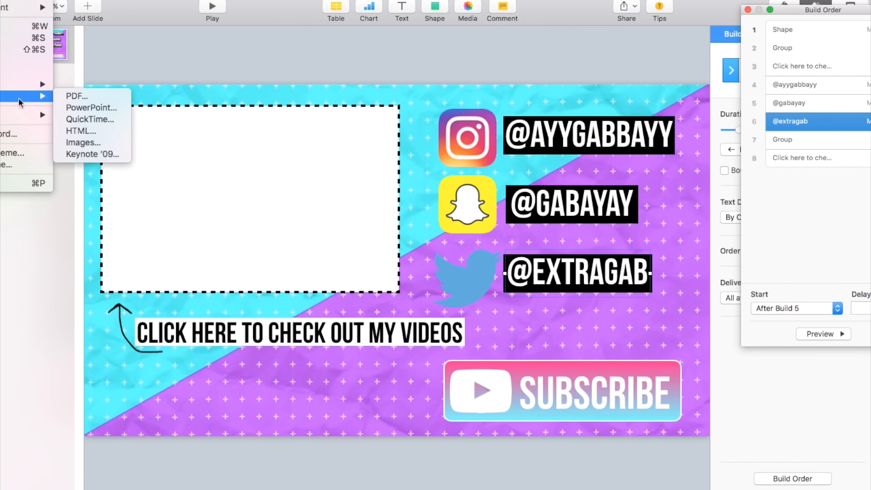
Export the slide as a self-playing 1080p QuickTime movie to the Desktop
click(90, 119)
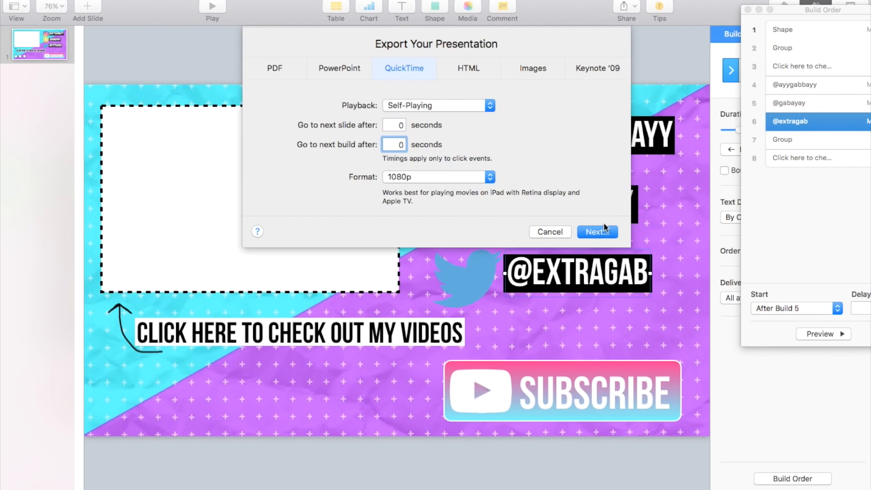
click(597, 231)
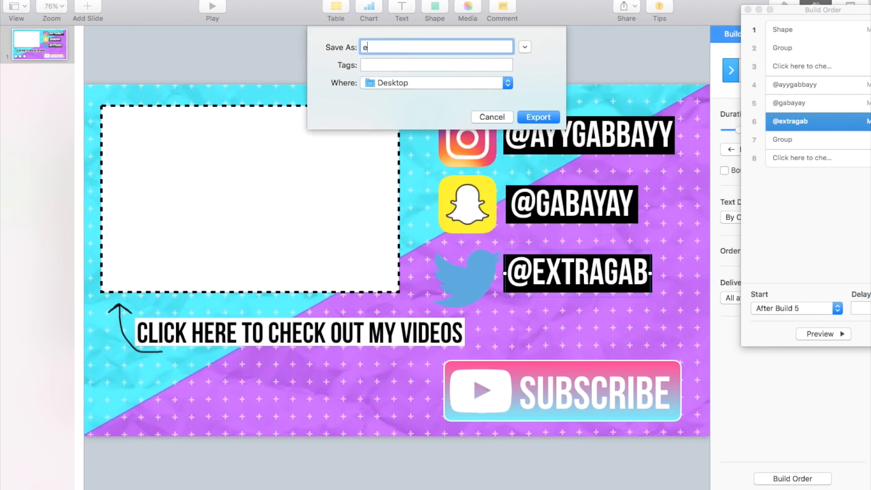
click(538, 117)
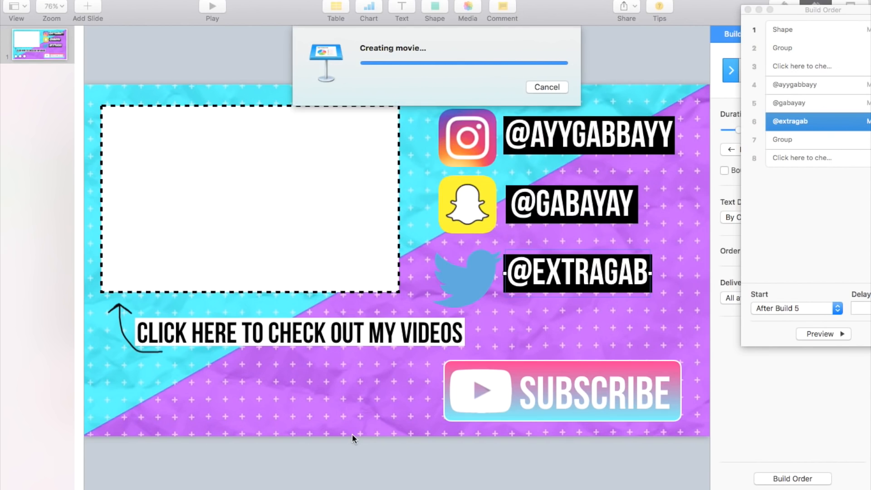
click(546, 87)
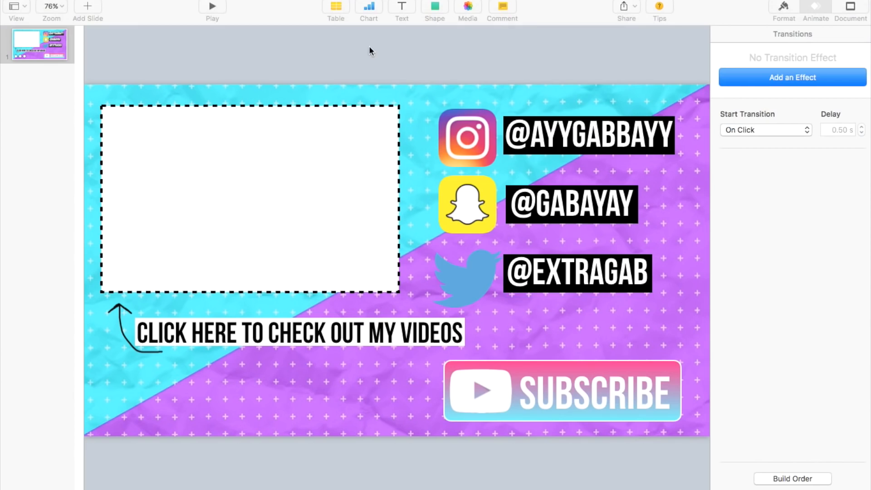
mouse_move(360, 62)
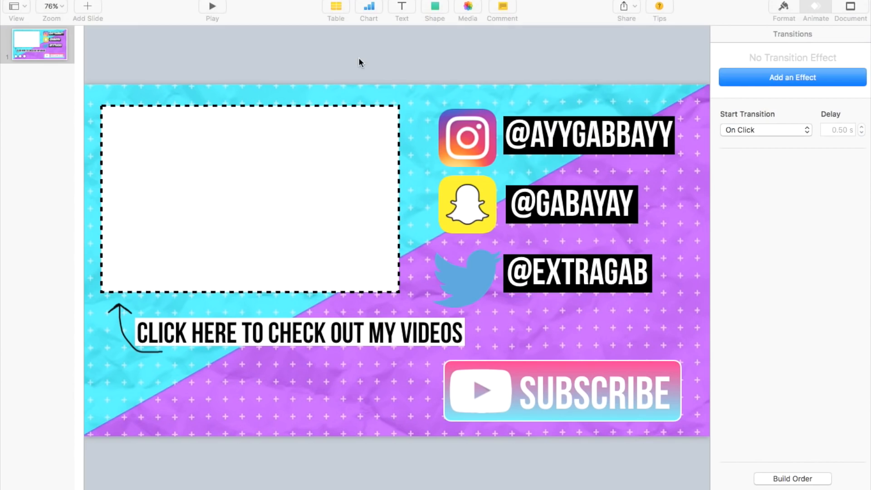